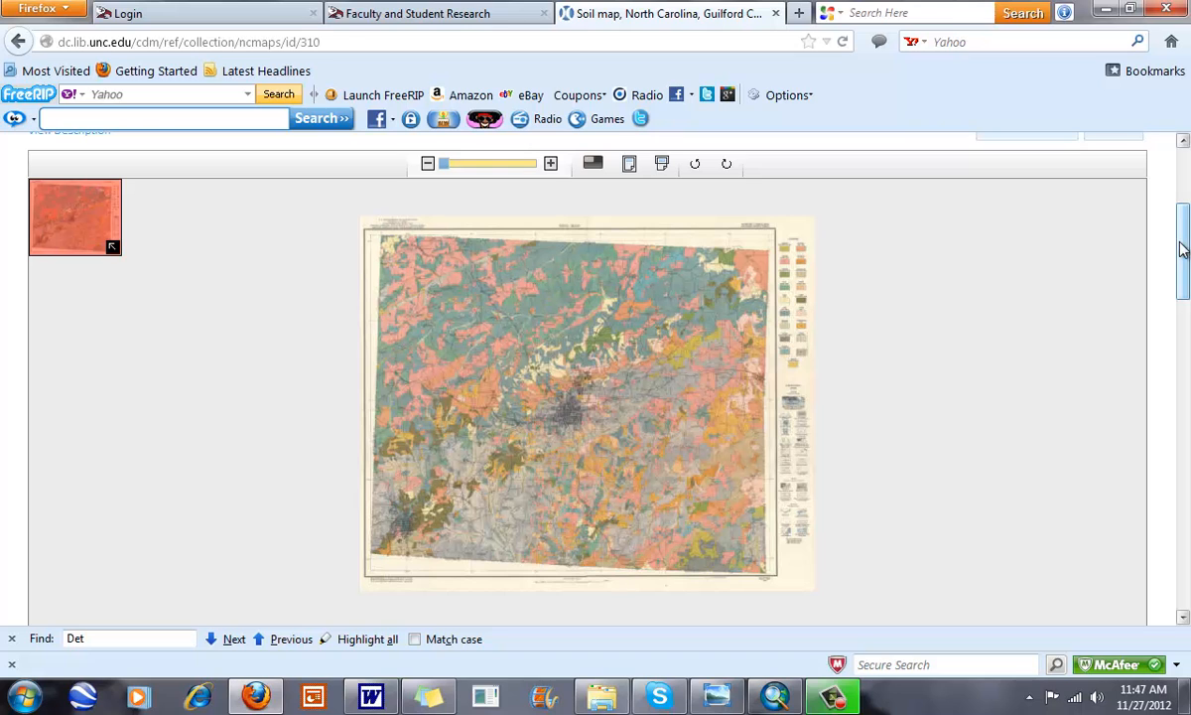
- Zoom to the soil map image's extent, then back to the Guilford County boundary's extent
scroll("up", 3)
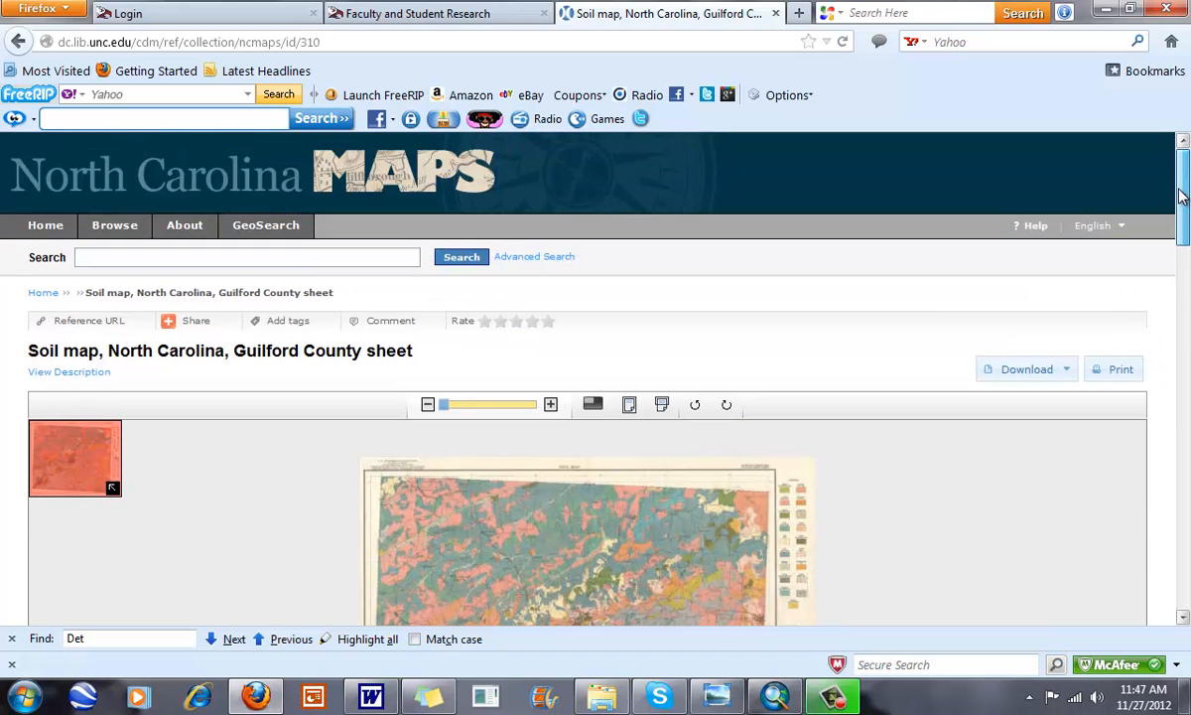
scroll("down", 3)
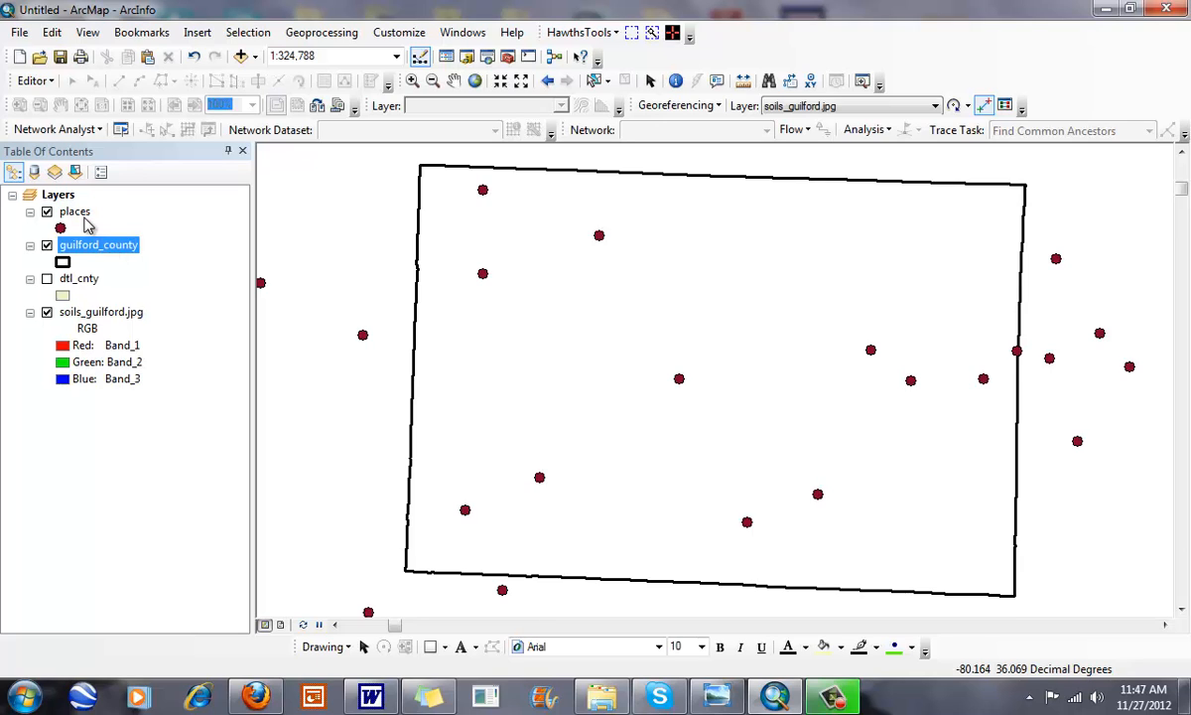
right_click(100, 309)
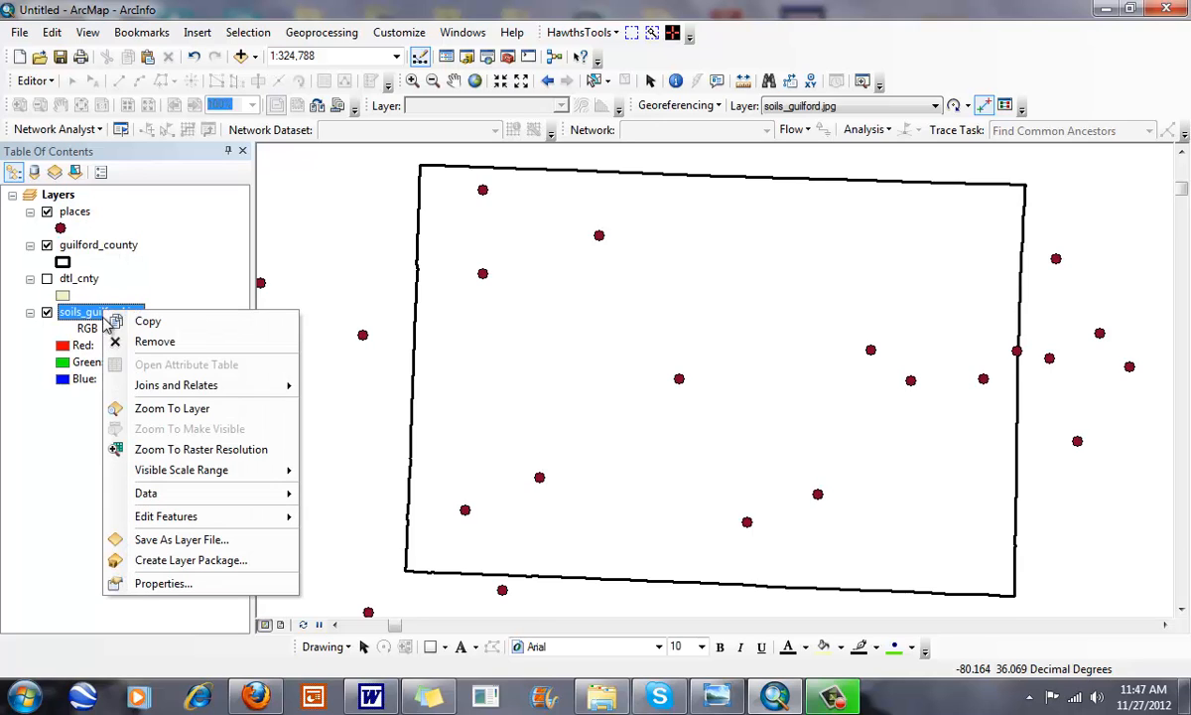
left_click(170, 409)
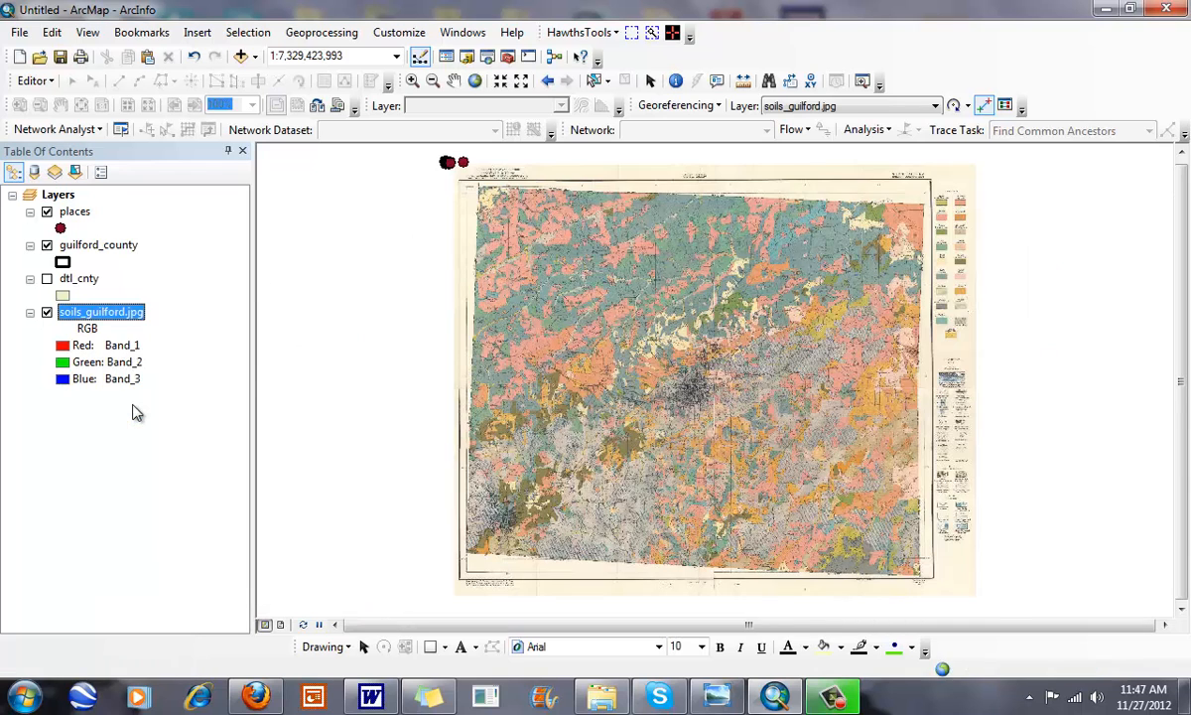
mouse_move(764, 397)
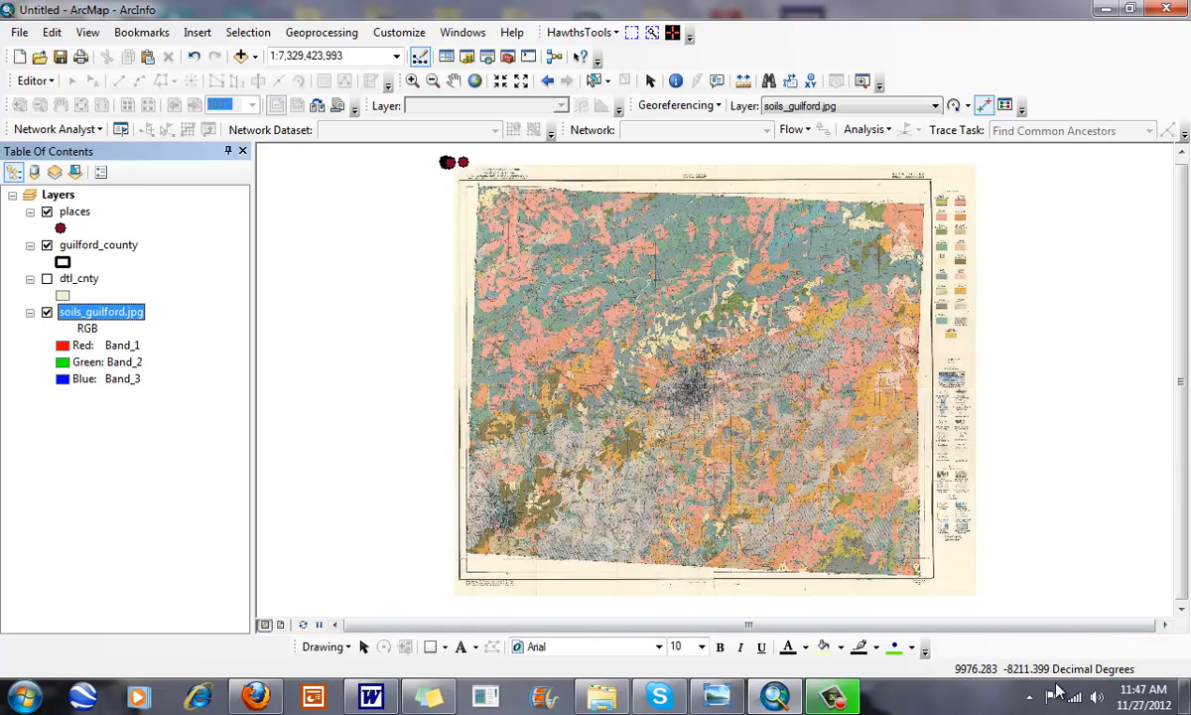
mouse_move(479, 520)
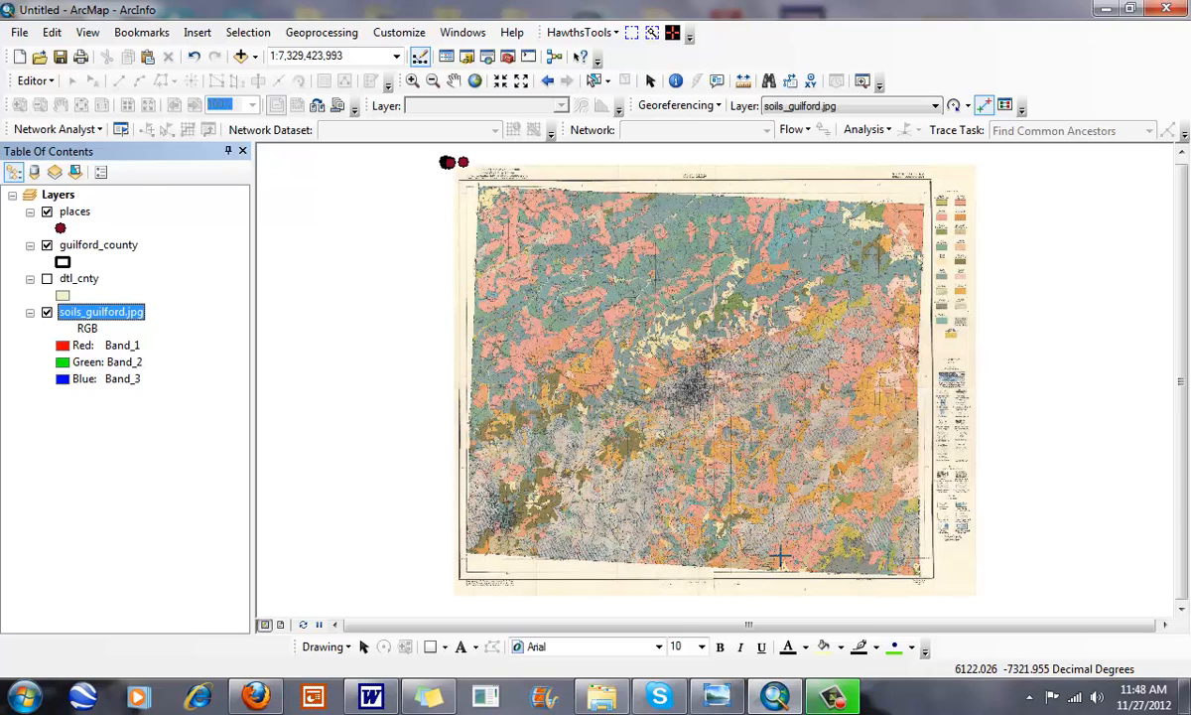
mouse_move(786, 516)
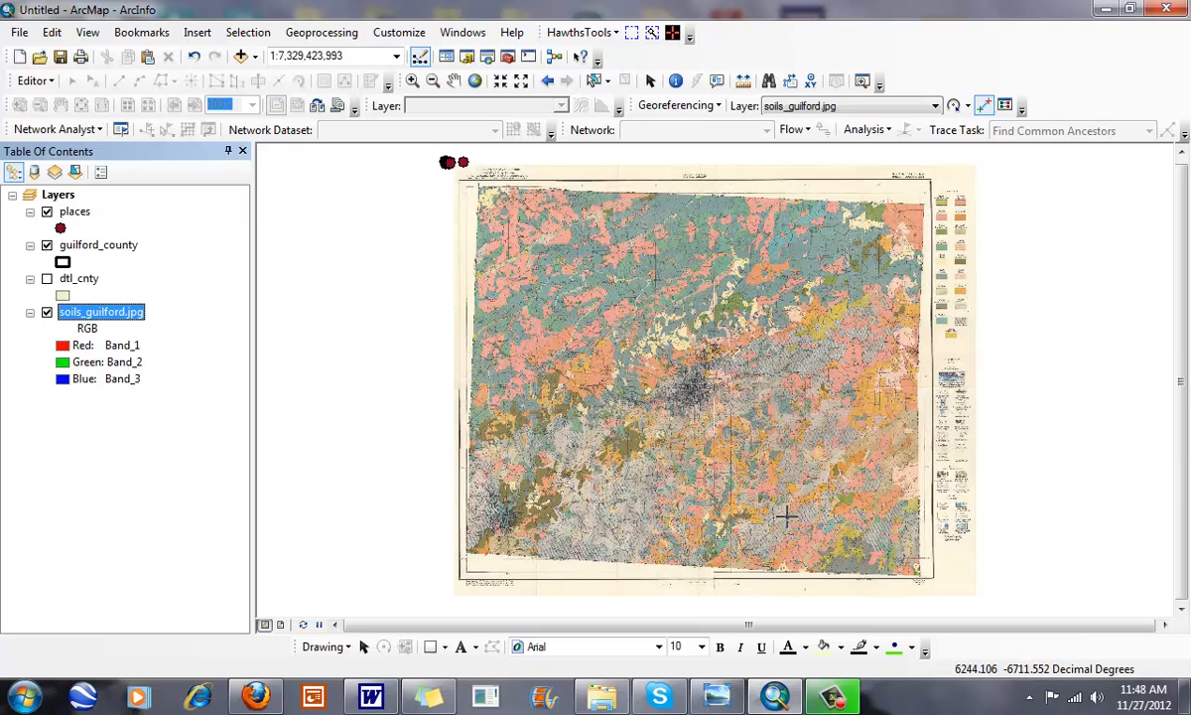
mouse_move(145, 244)
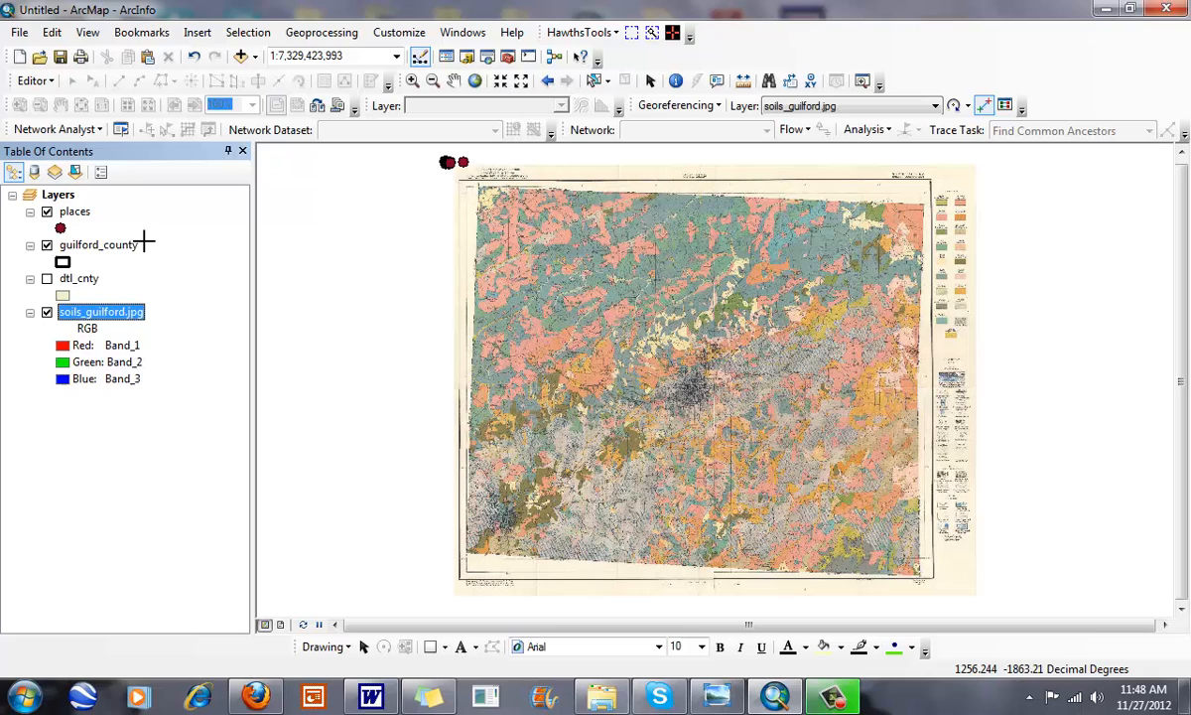
right_click(97, 244)
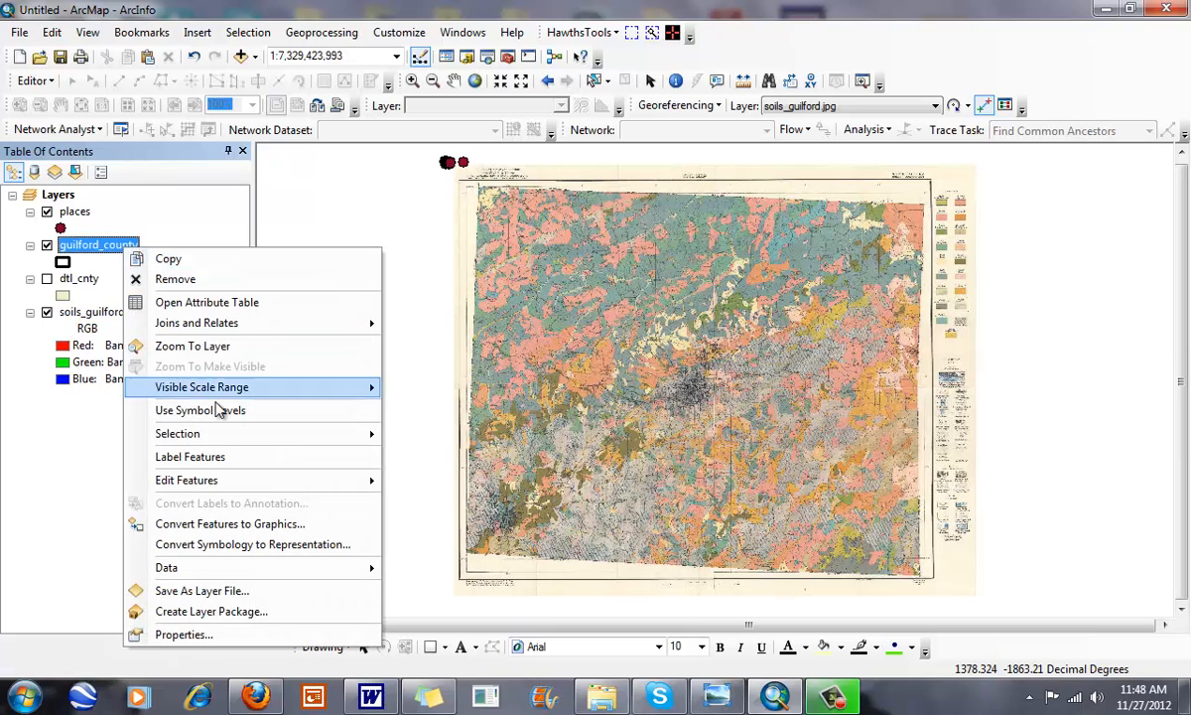
left_click(192, 346)
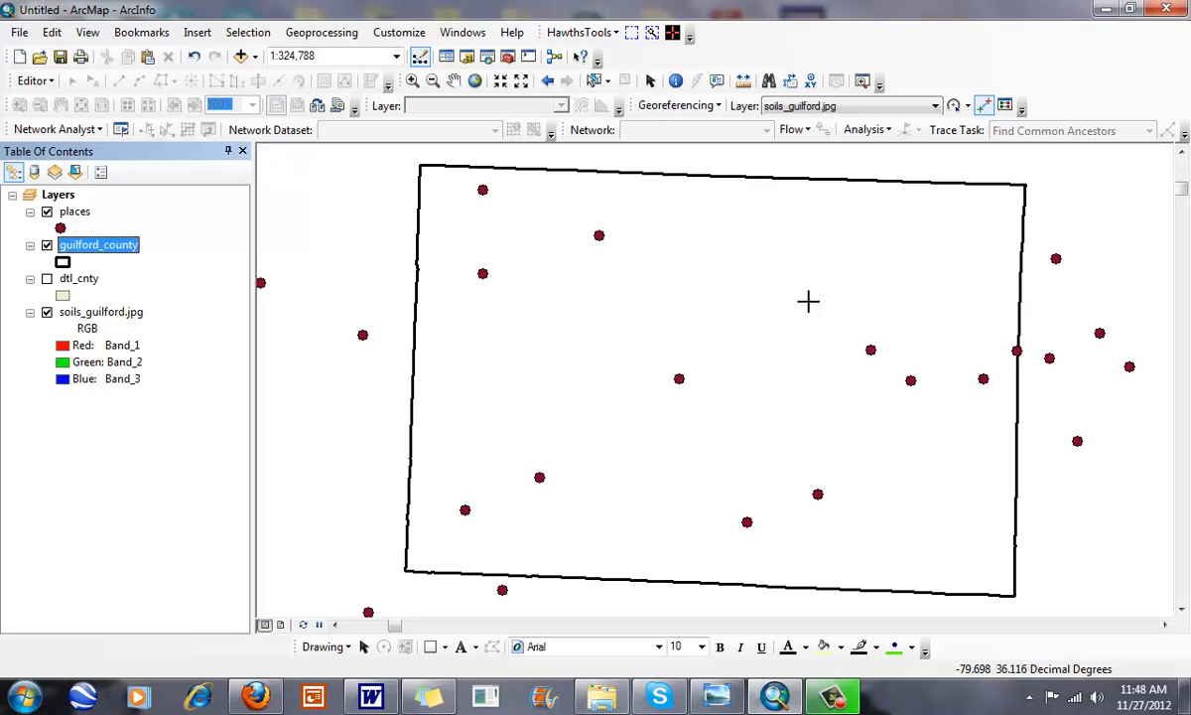
mouse_move(1037, 505)
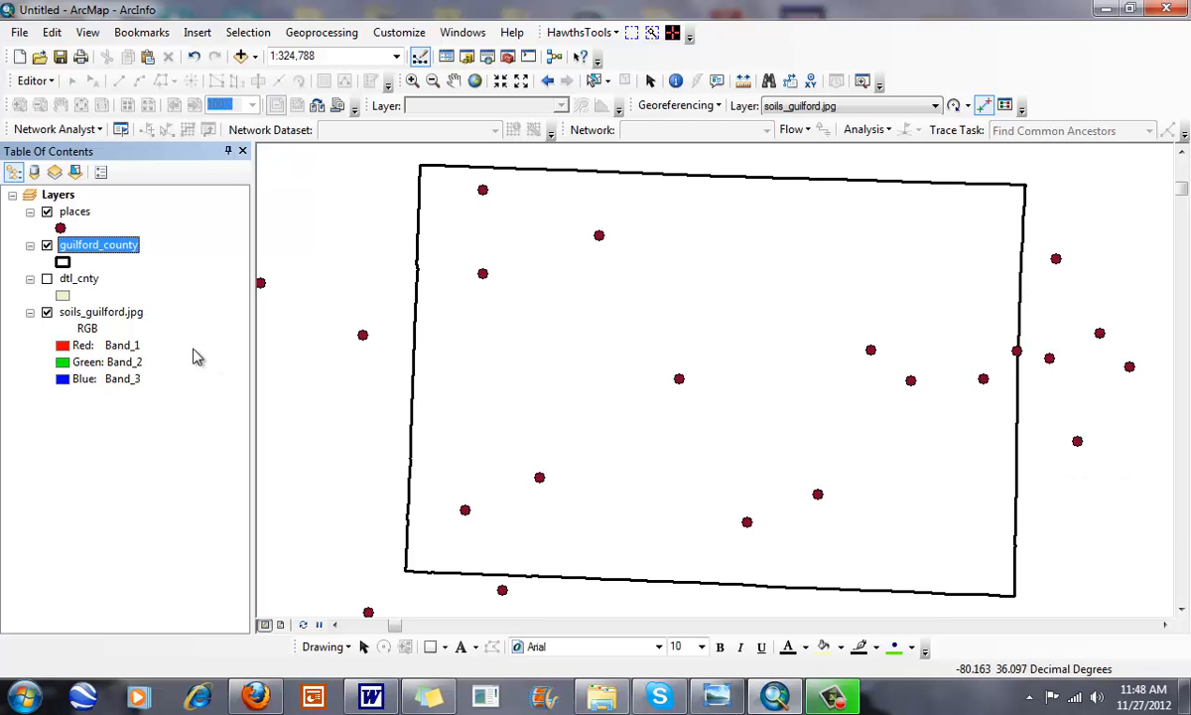
mouse_move(143, 258)
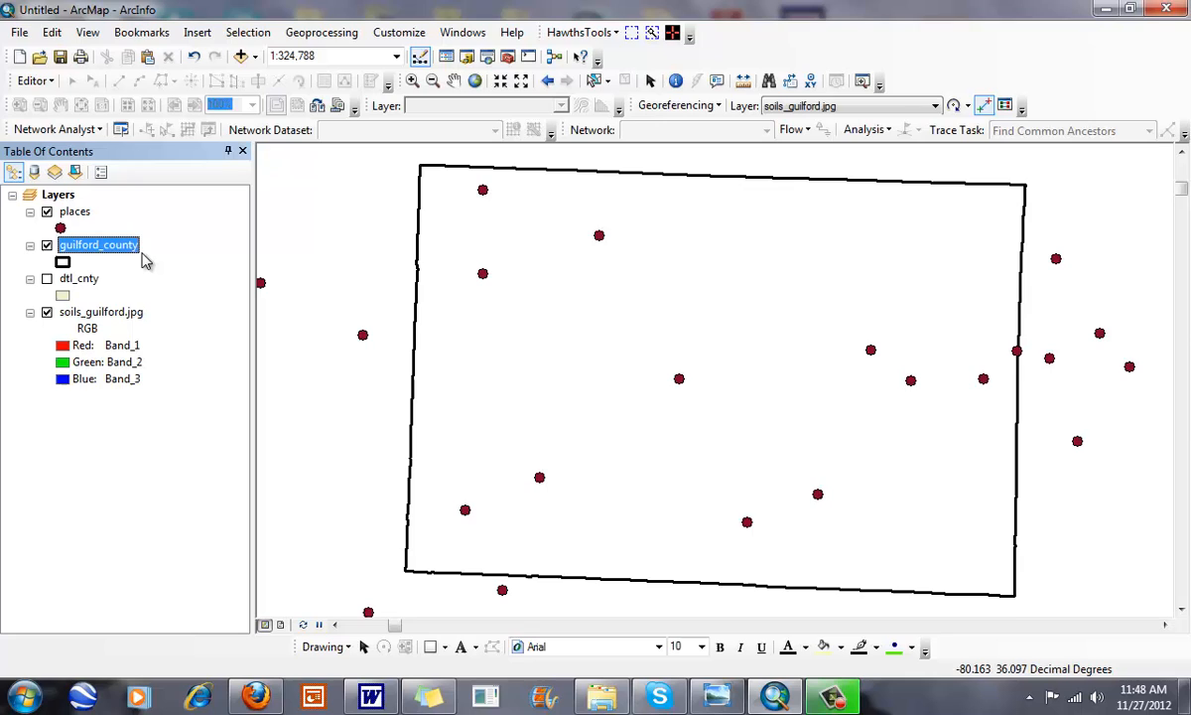
mouse_move(1012, 585)
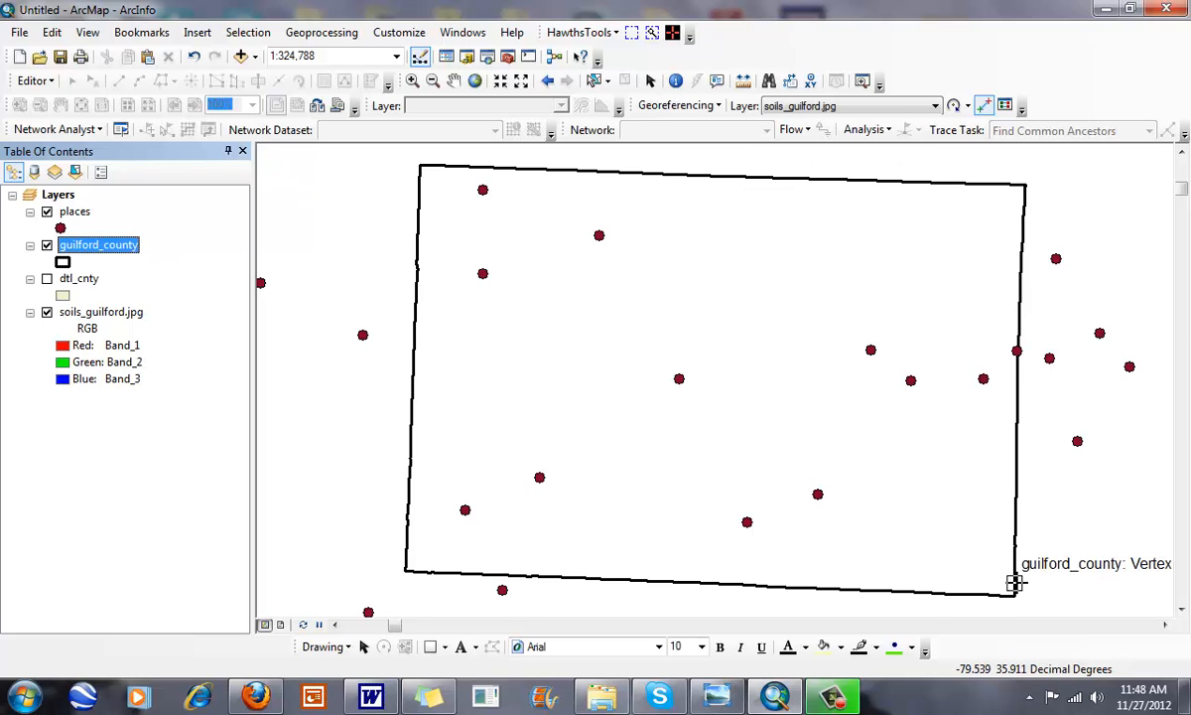
mouse_move(305, 445)
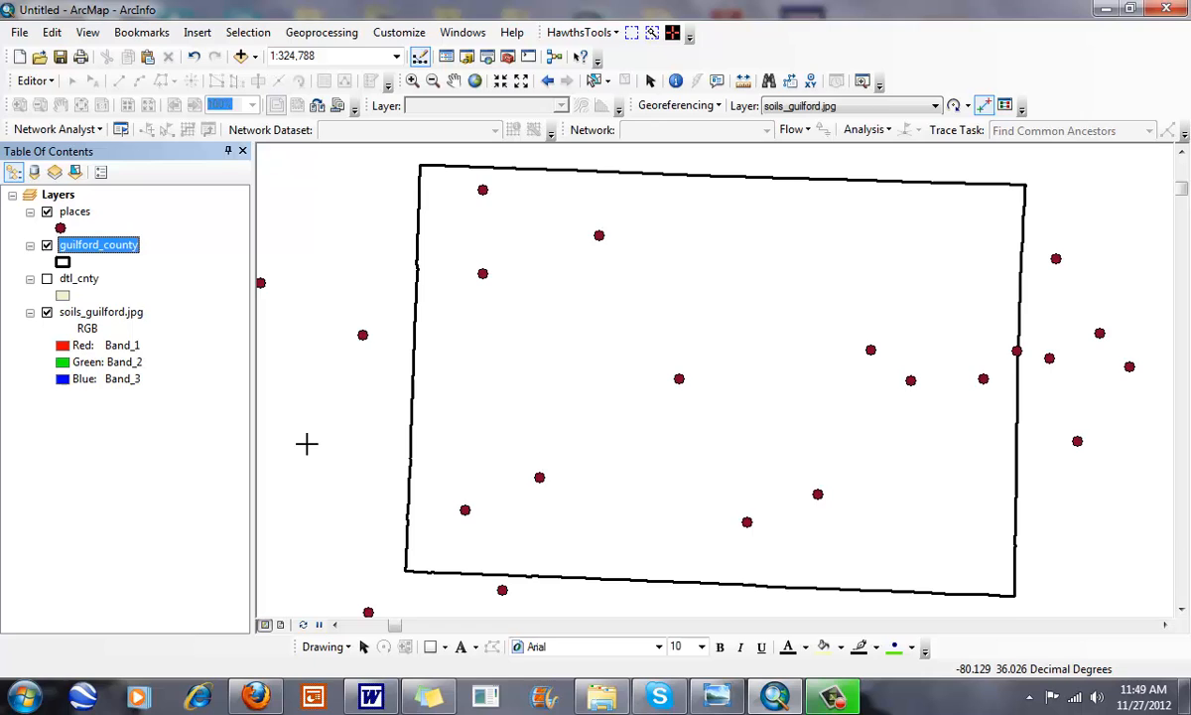
- Show the Georeferencing toolbar, set Layer to soils_guilford.jpg and Fit To Display
left_click(397, 31)
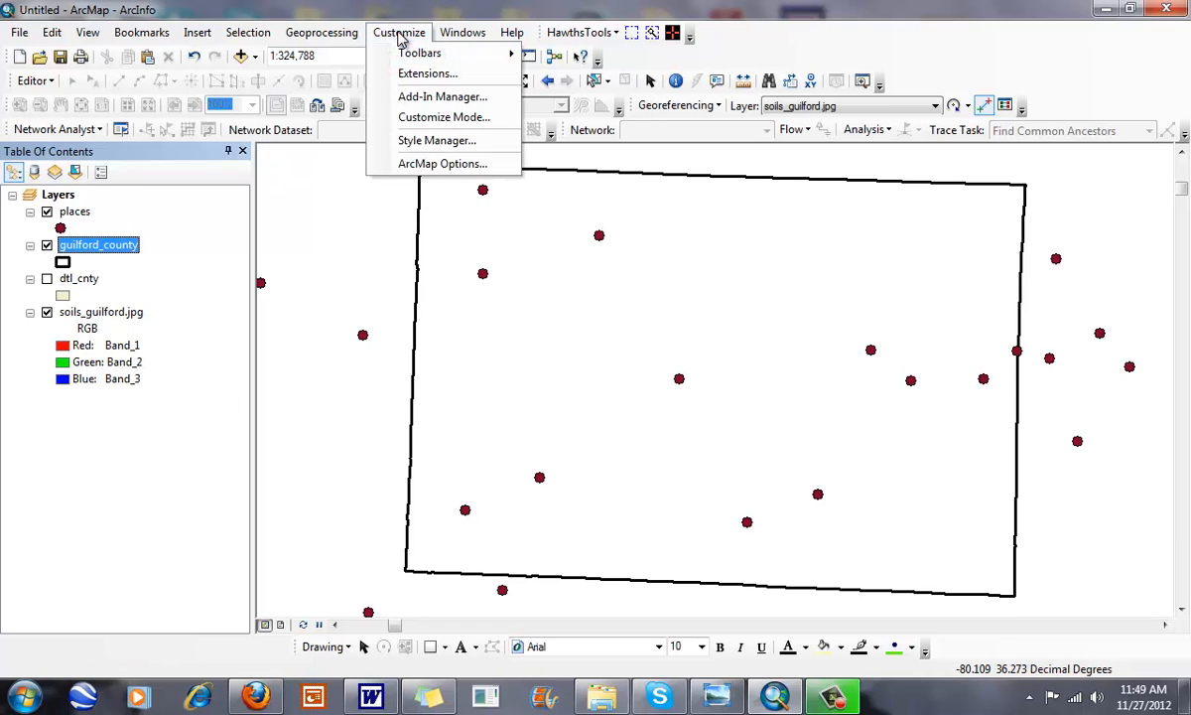
left_click(462, 32)
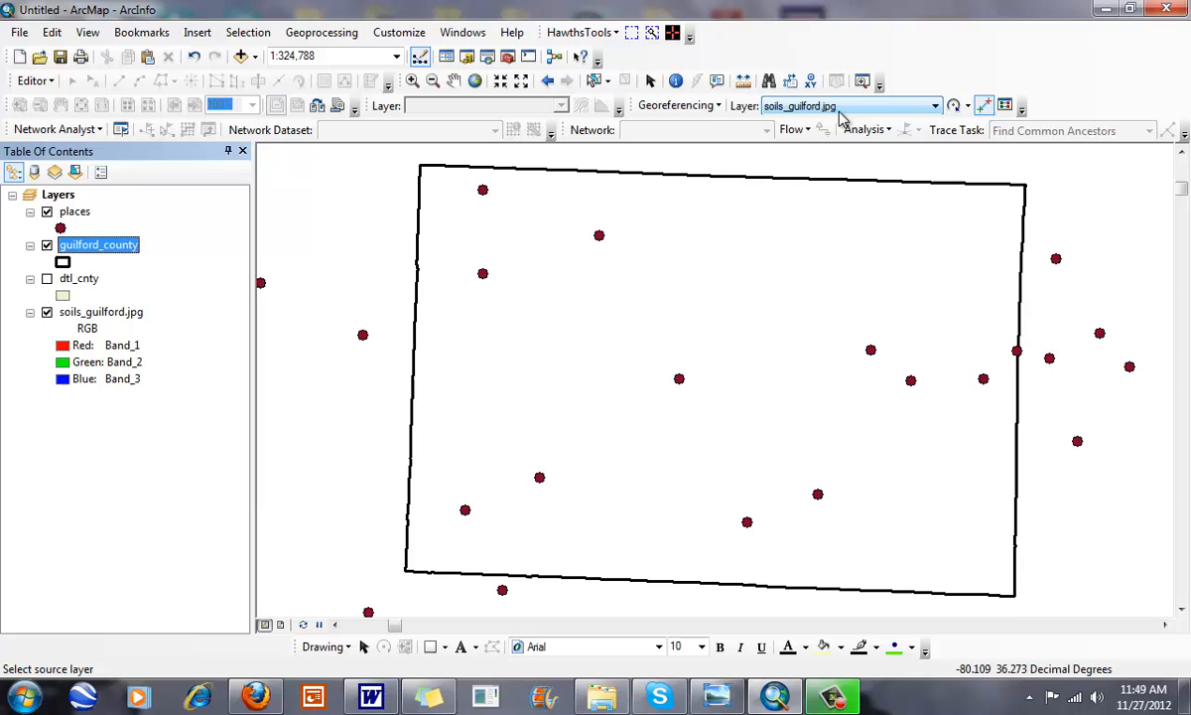
left_click(675, 105)
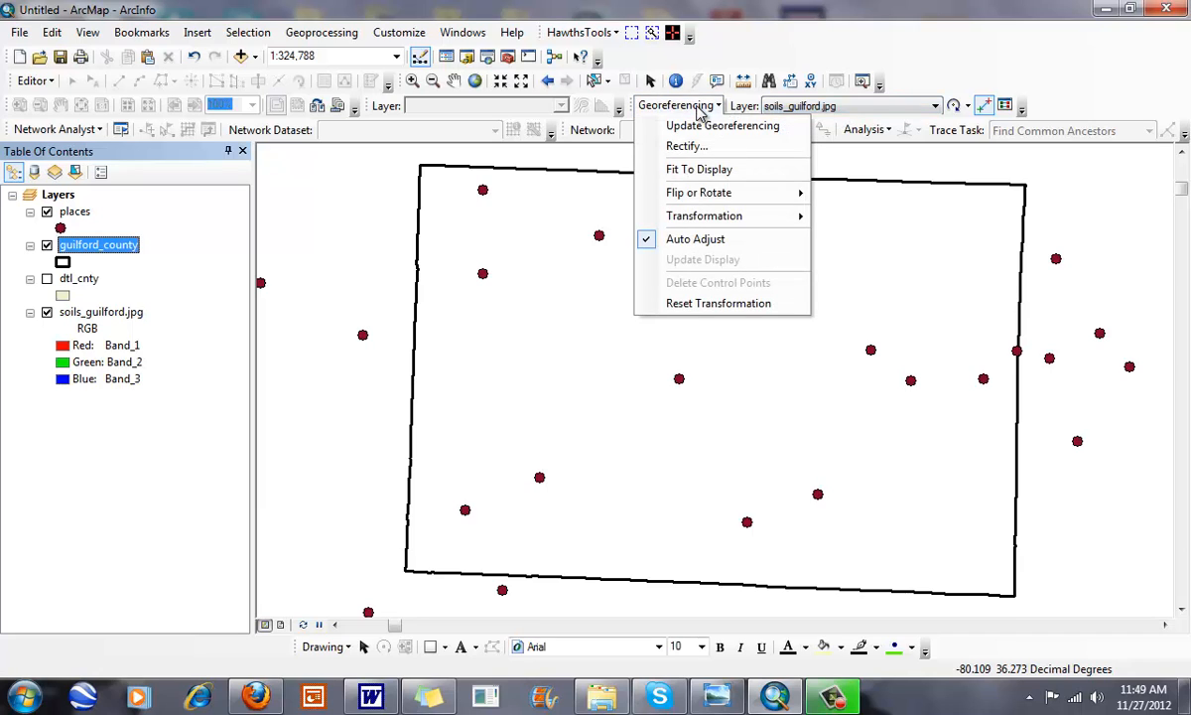
left_click(698, 168)
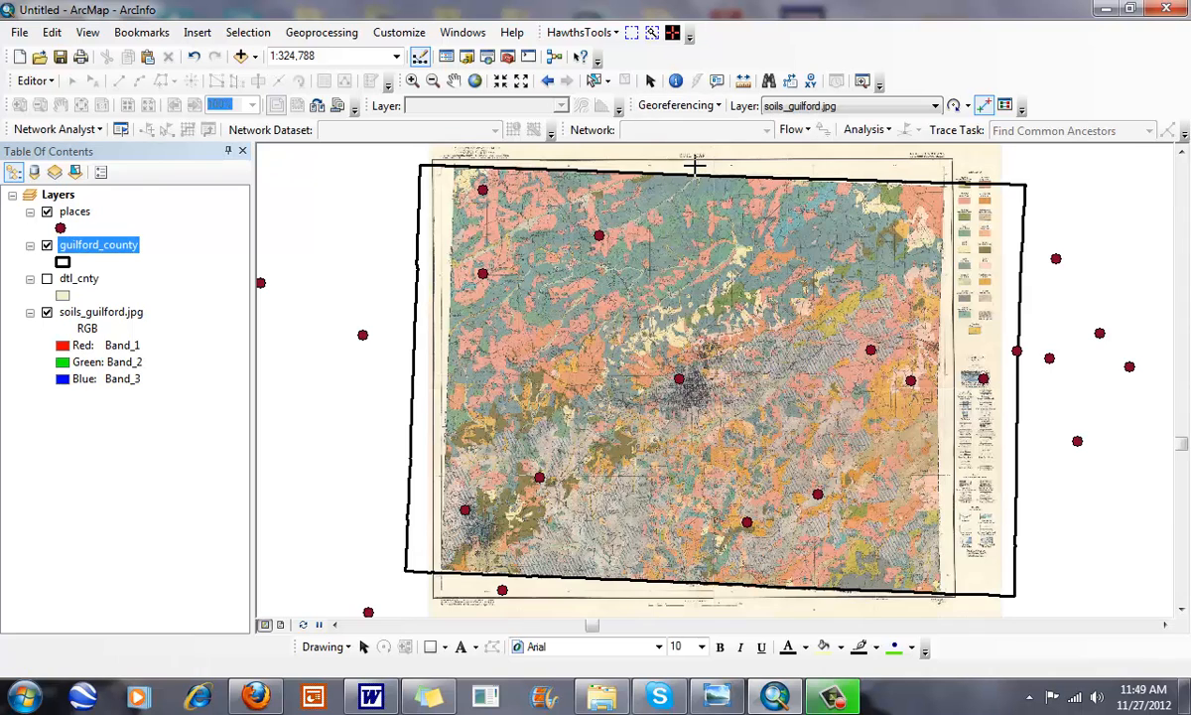
left_click(408, 79)
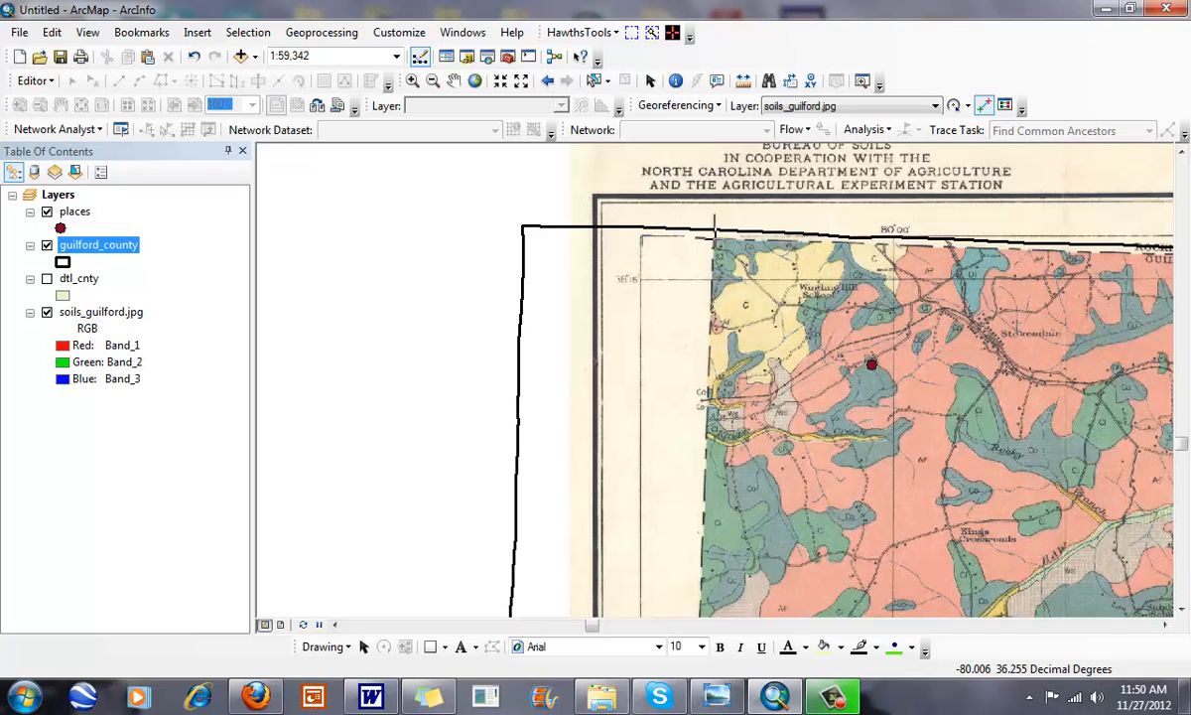
mouse_move(542, 243)
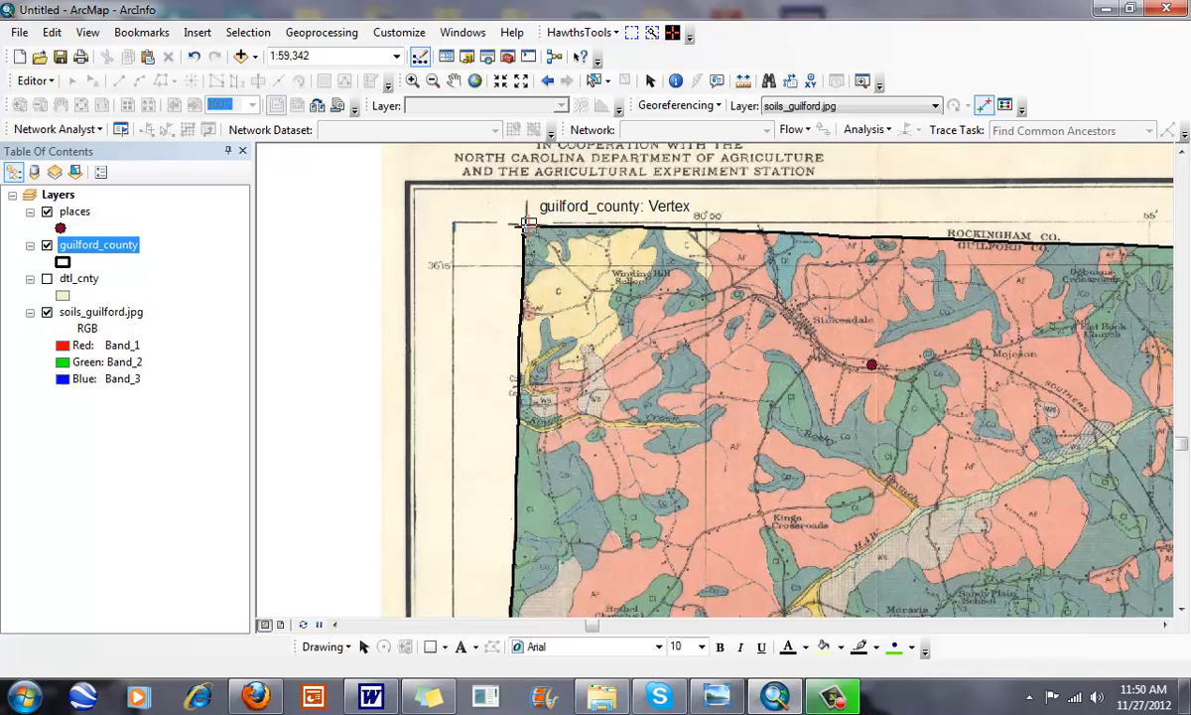
- Add a control point linking the map's northwest corner to the county boundary vertex
left_click(433, 79)
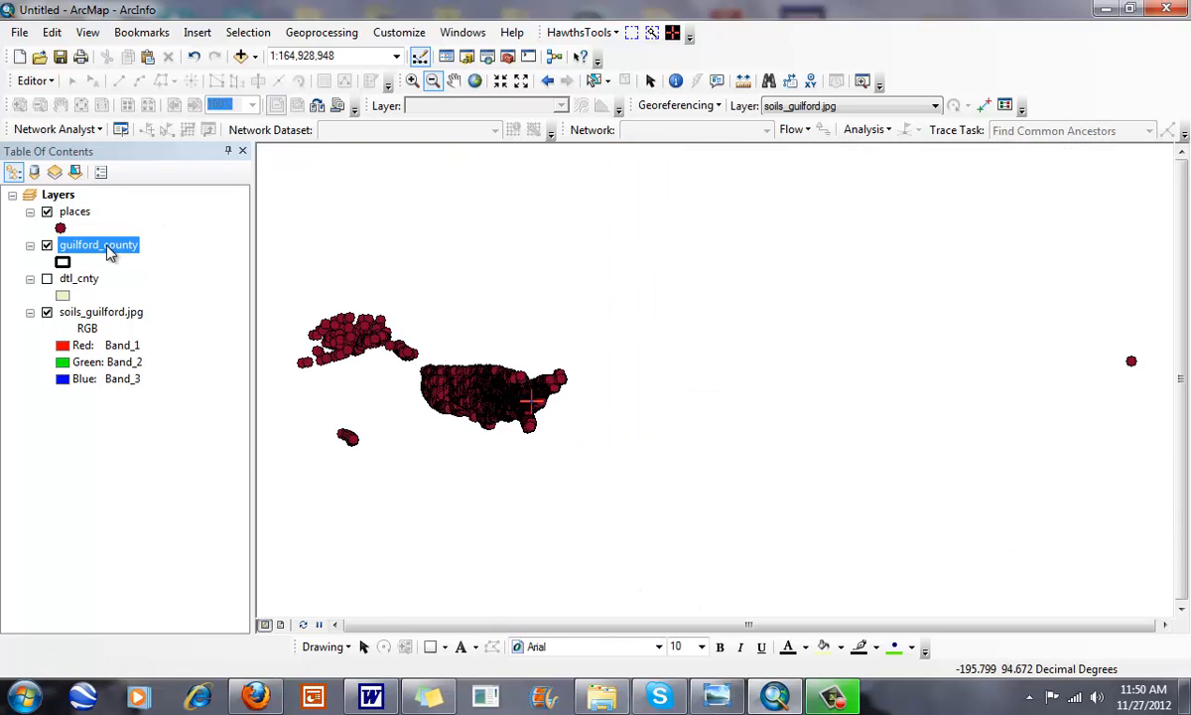
- Zoom to the county boundary layer, then zoom out to see the whole fitted soil map
right_click(99, 244)
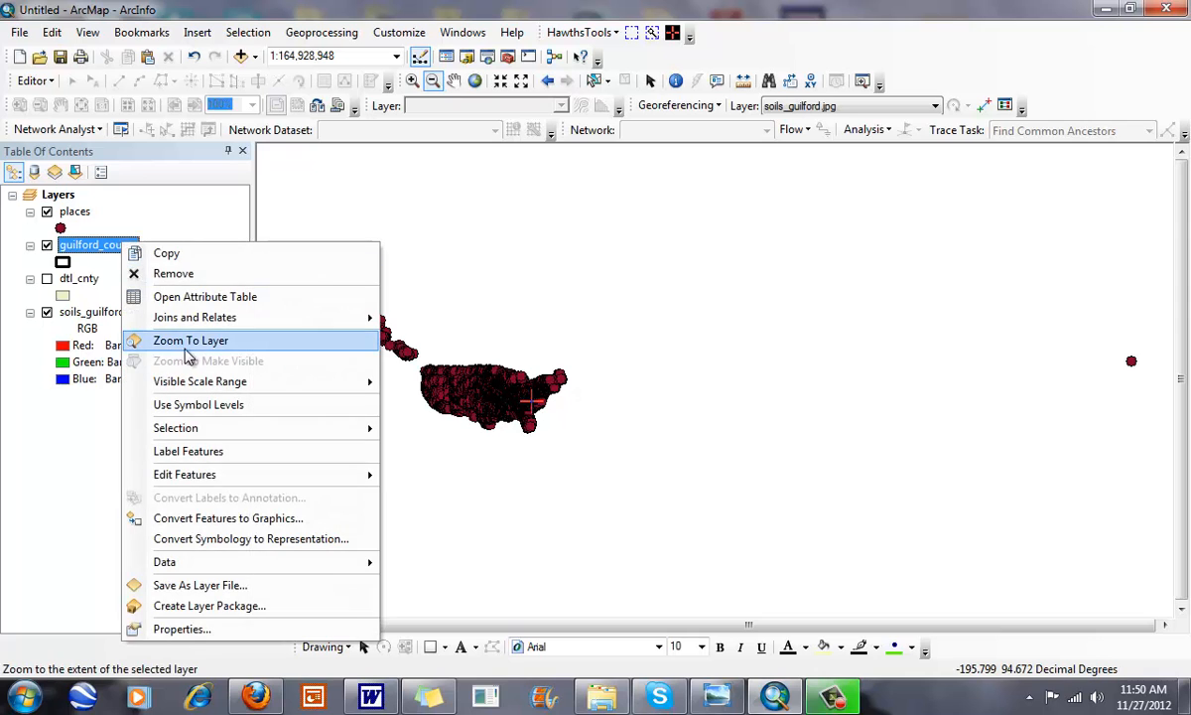
left_click(190, 339)
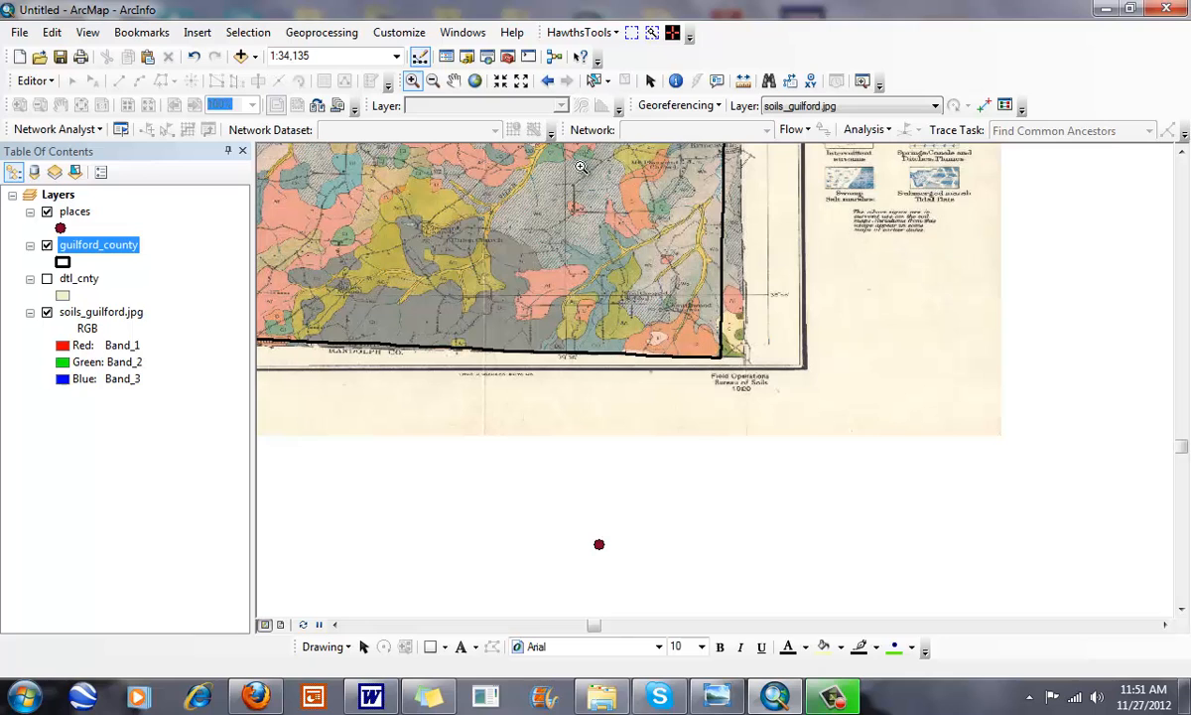
mouse_move(641, 252)
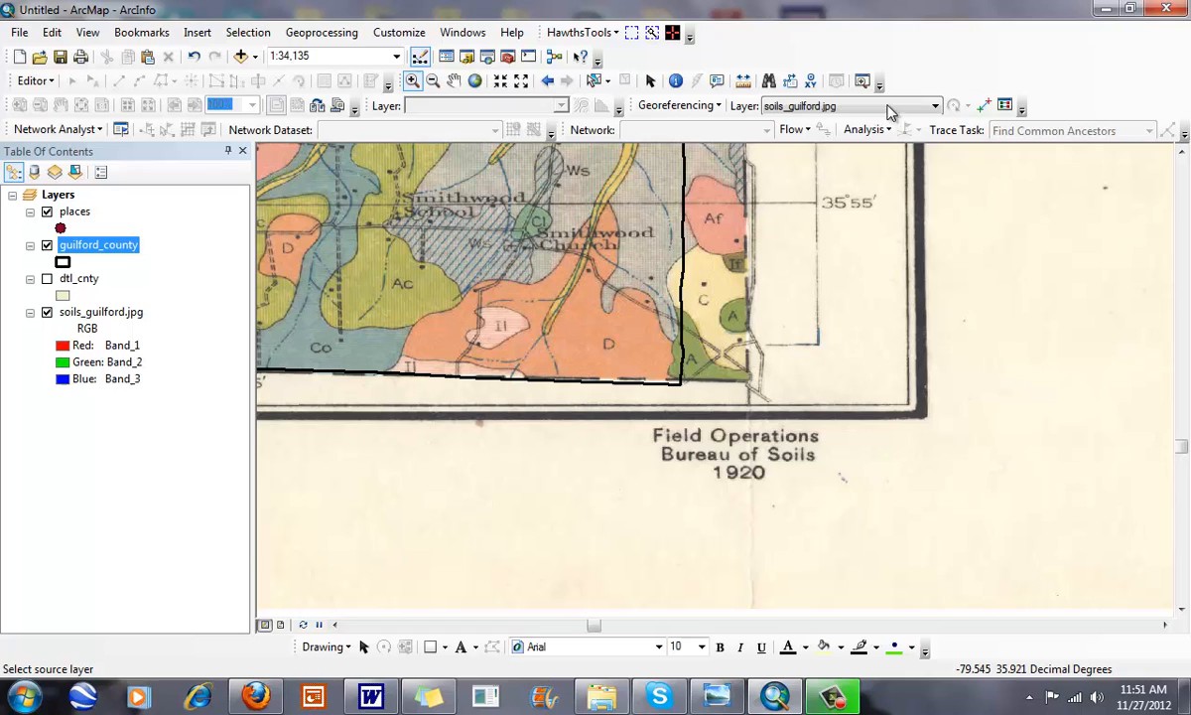
mouse_move(679, 385)
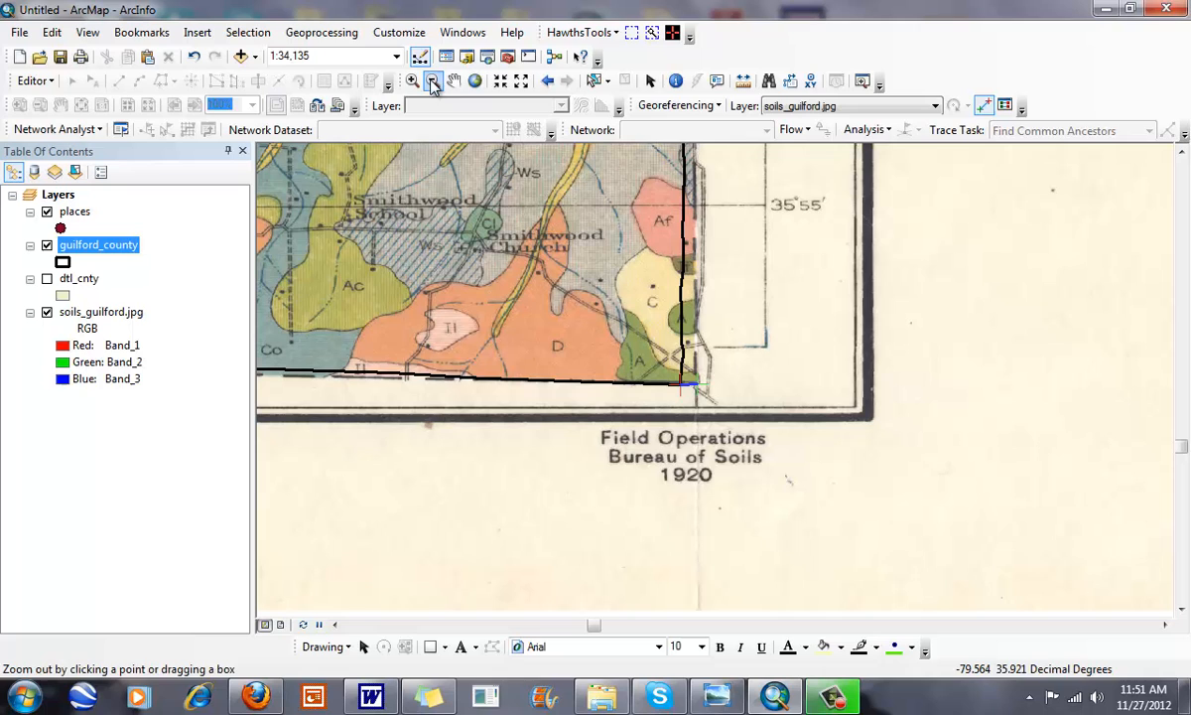
left_click(435, 80)
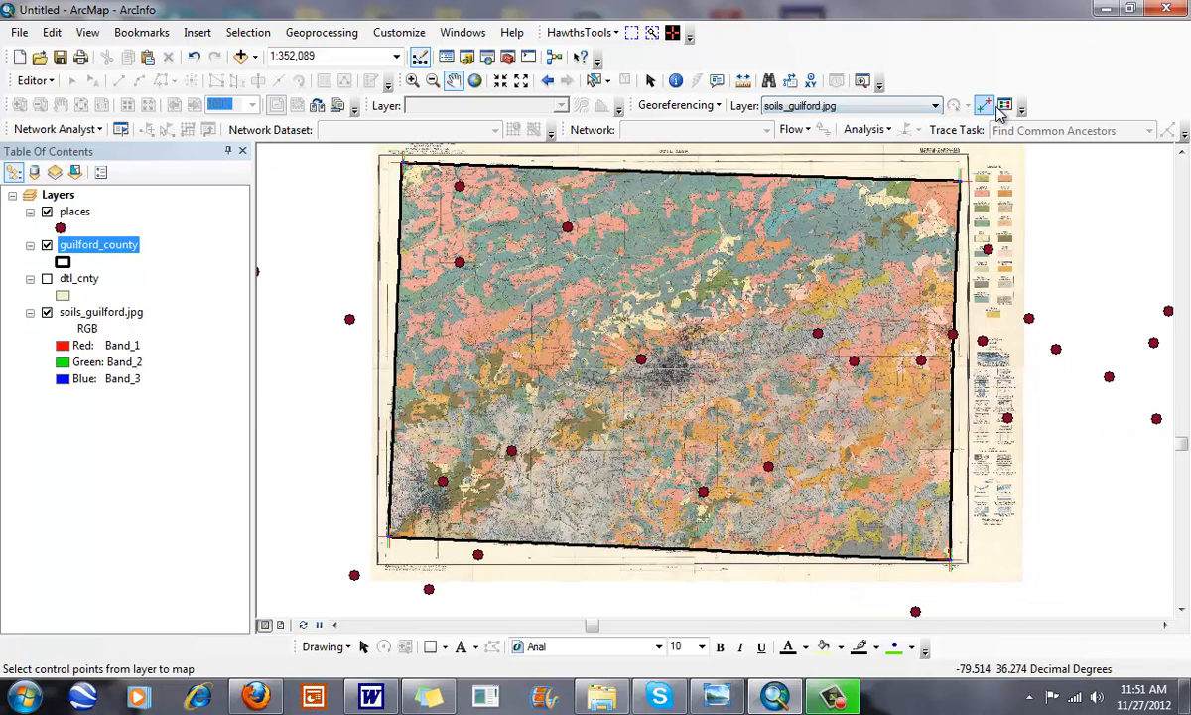
left_click(1005, 106)
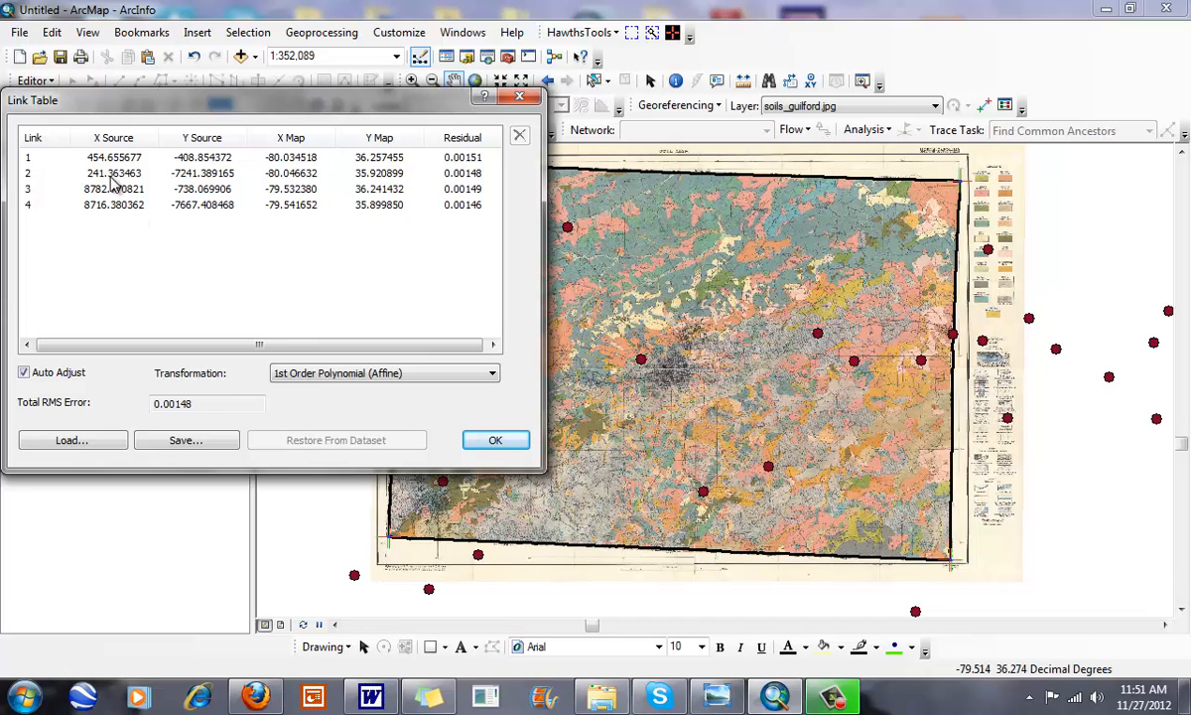
mouse_move(111, 159)
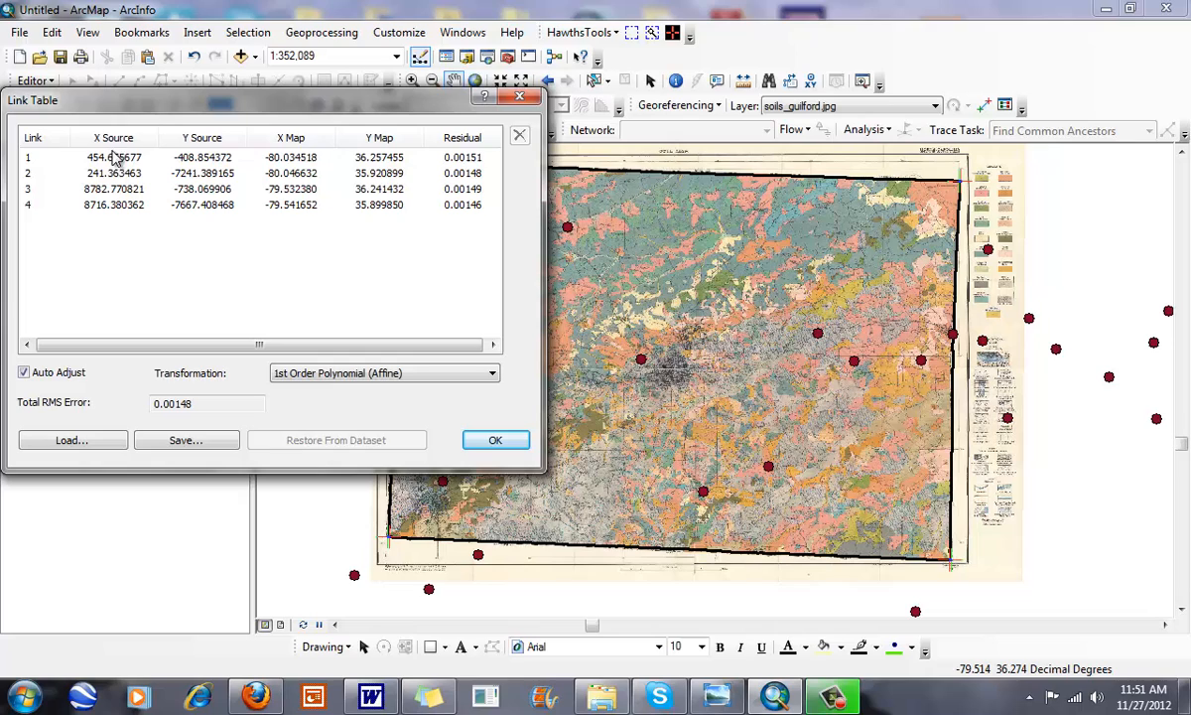
mouse_move(298, 188)
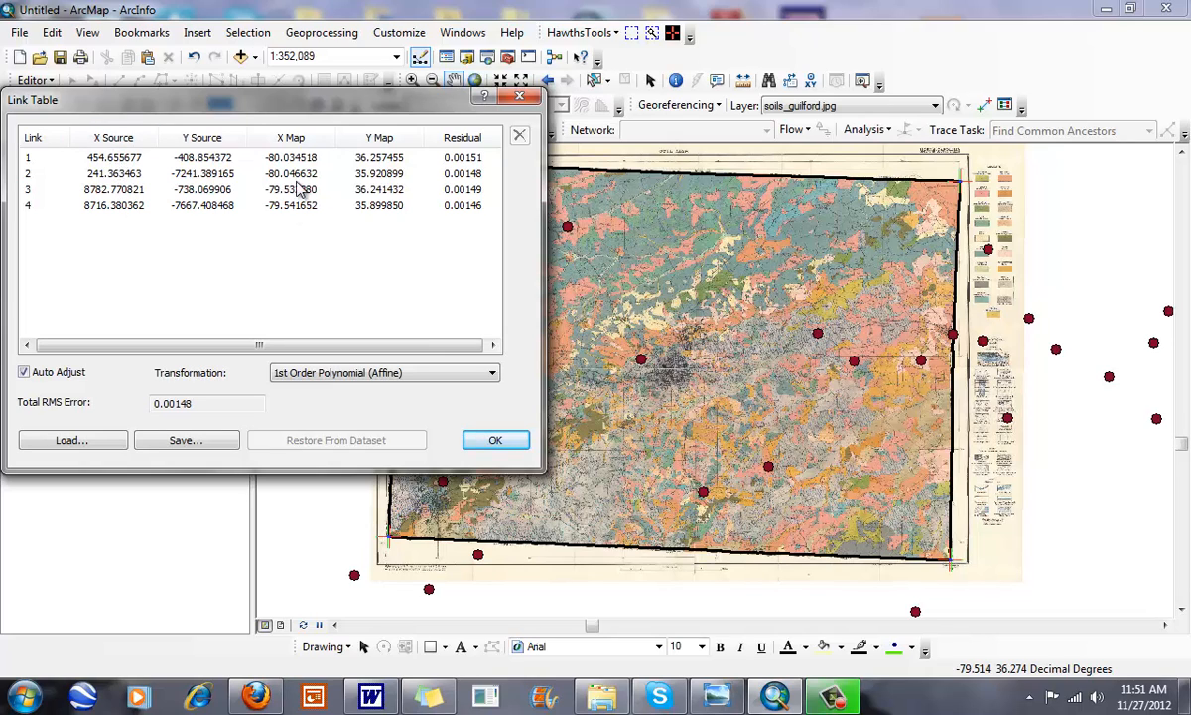
mouse_move(314, 172)
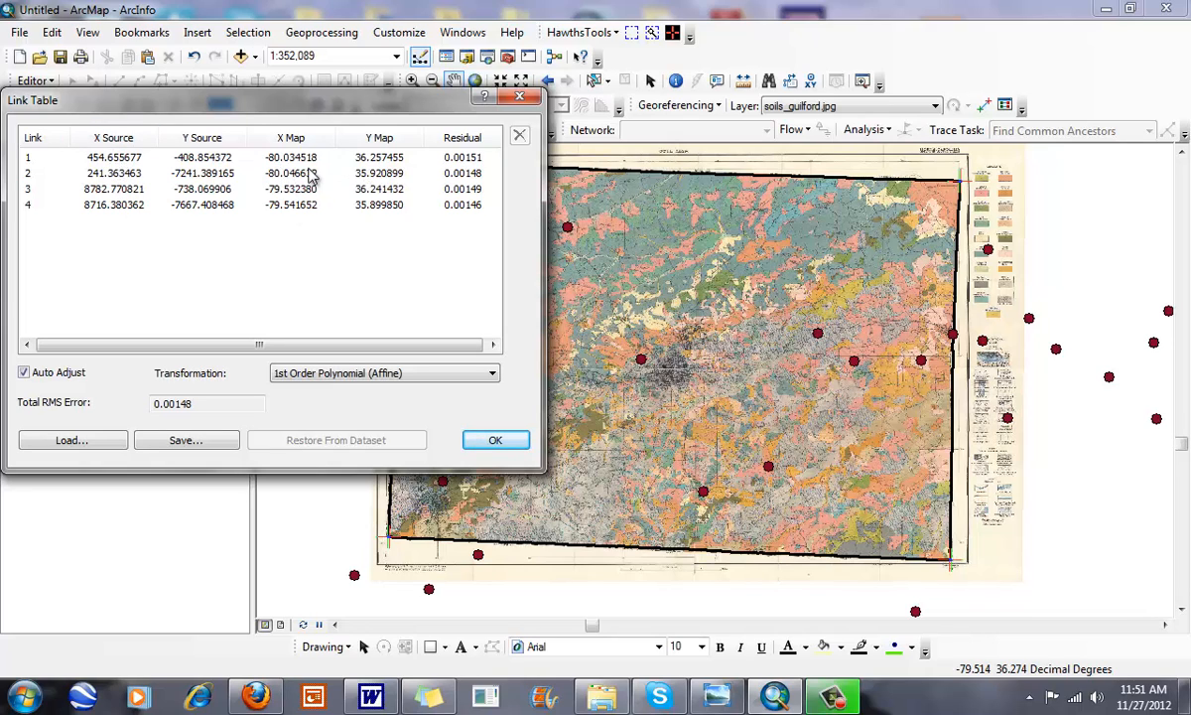
mouse_move(288, 173)
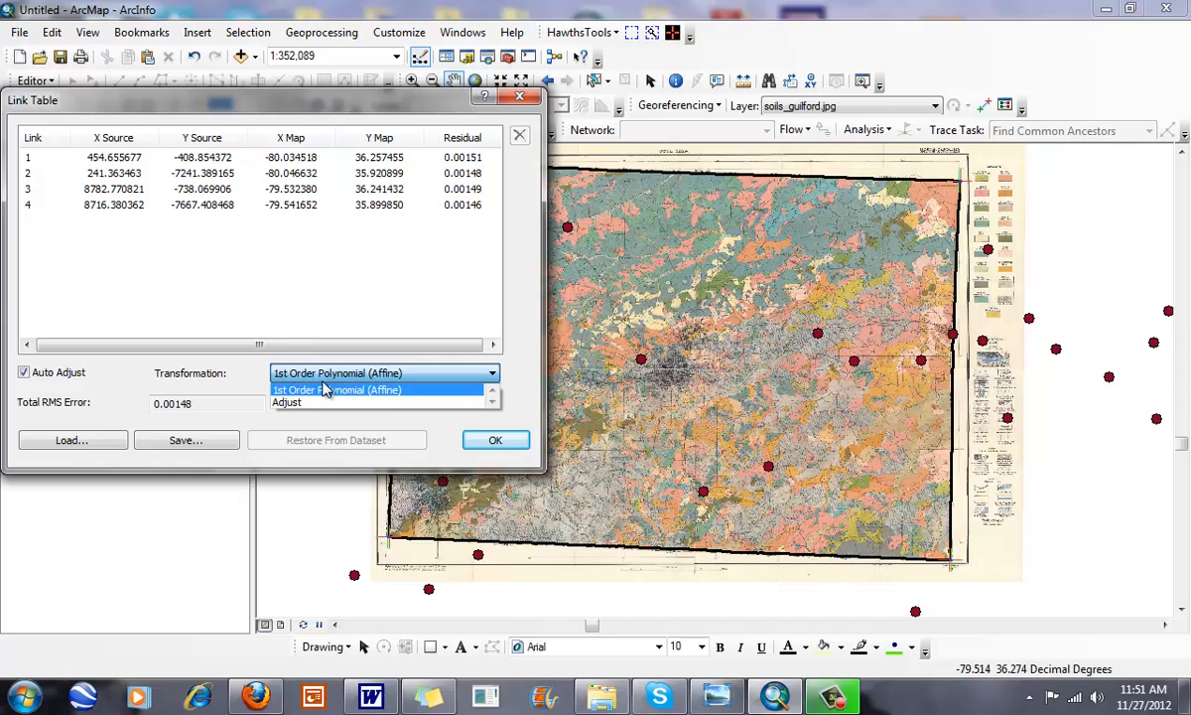
left_click(338, 389)
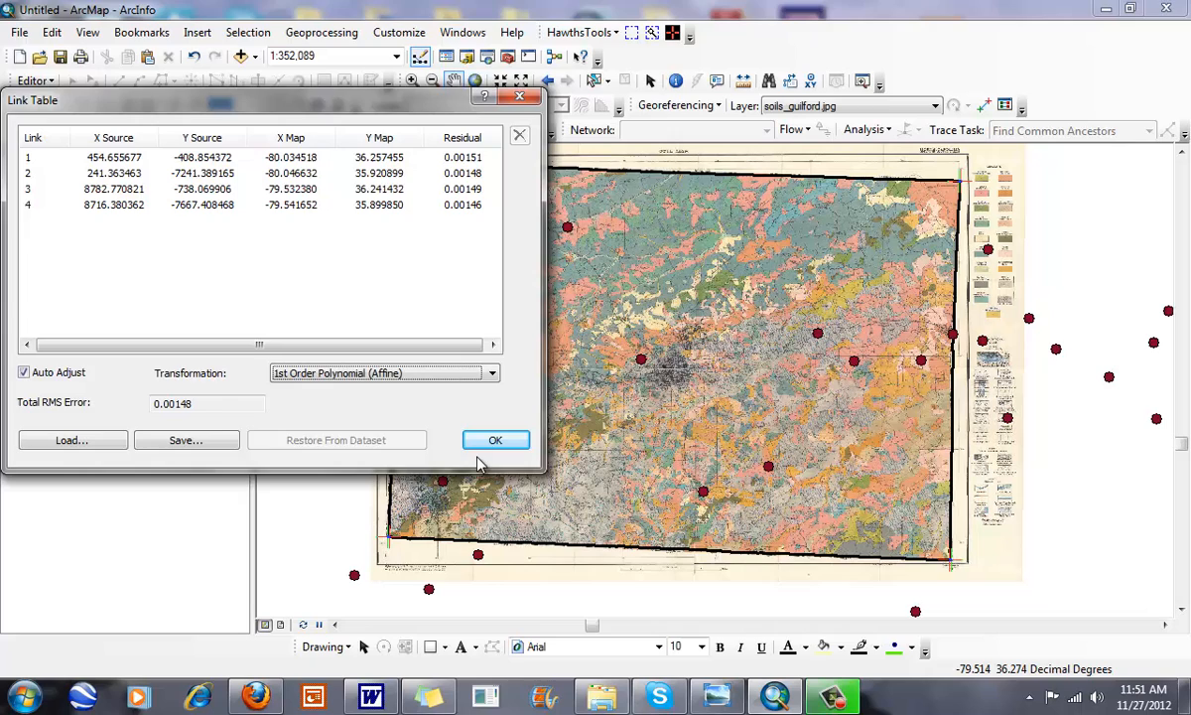
left_click(496, 441)
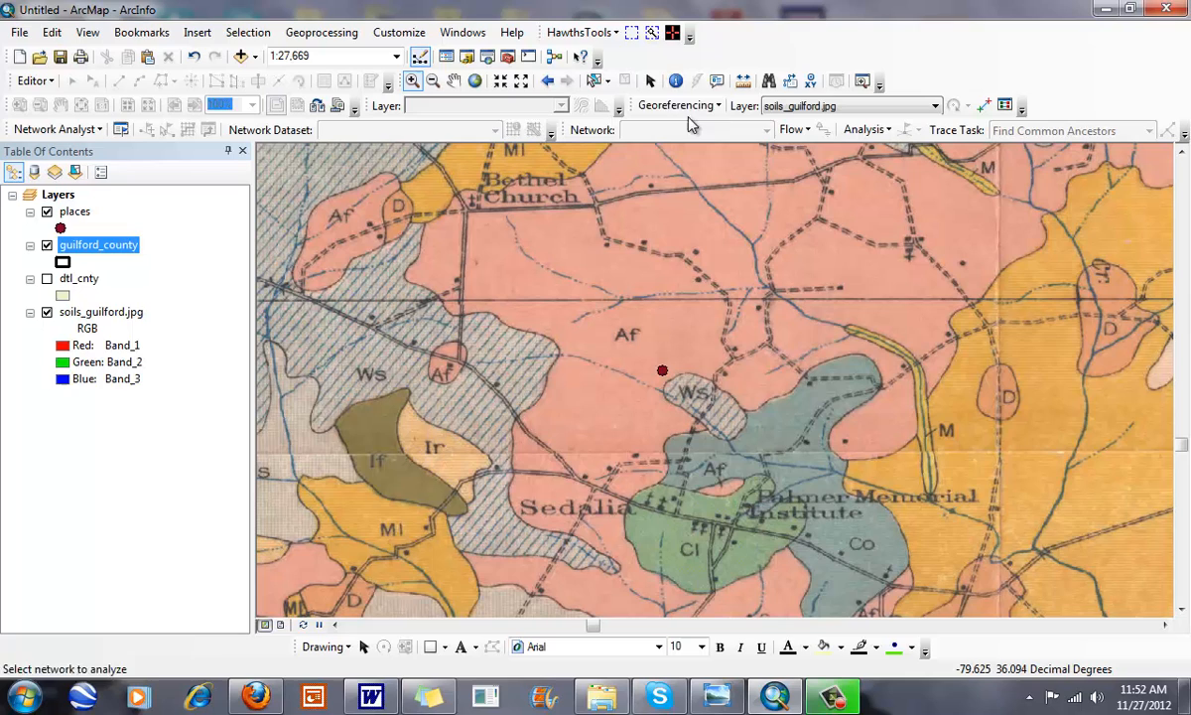
- Identify the place point as Sedalia and measure about 0.70 miles to the map's Sedalia label
left_click(73, 210)
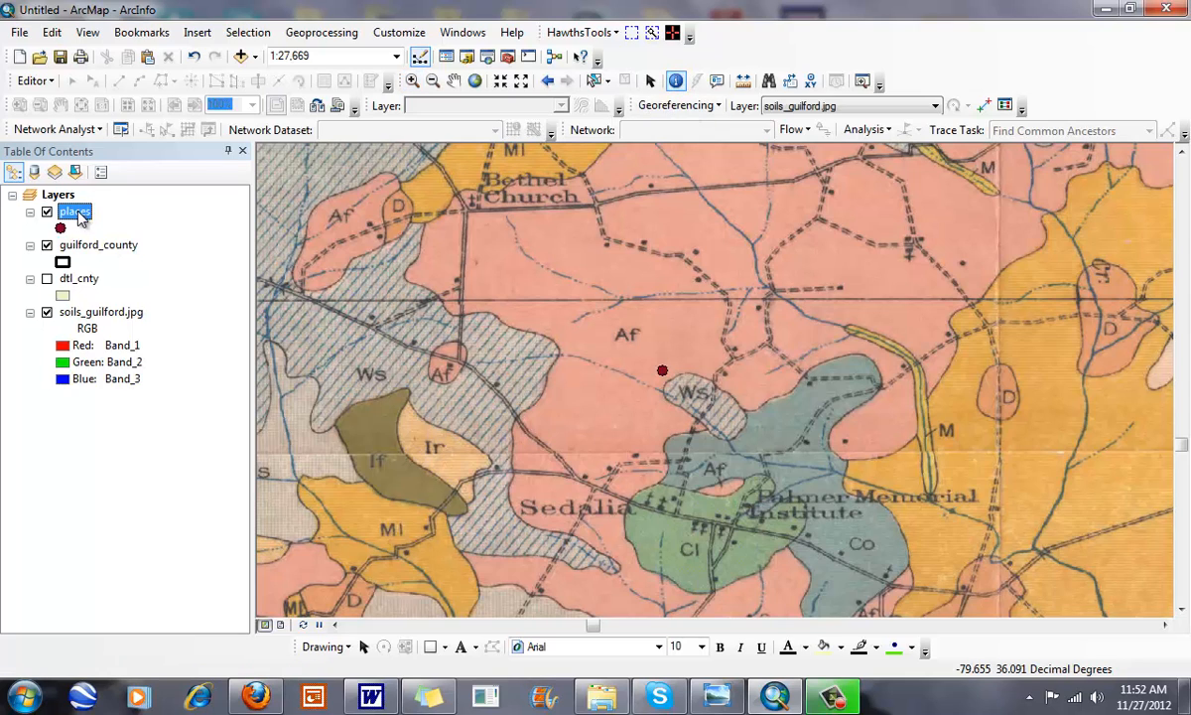
left_click(663, 371)
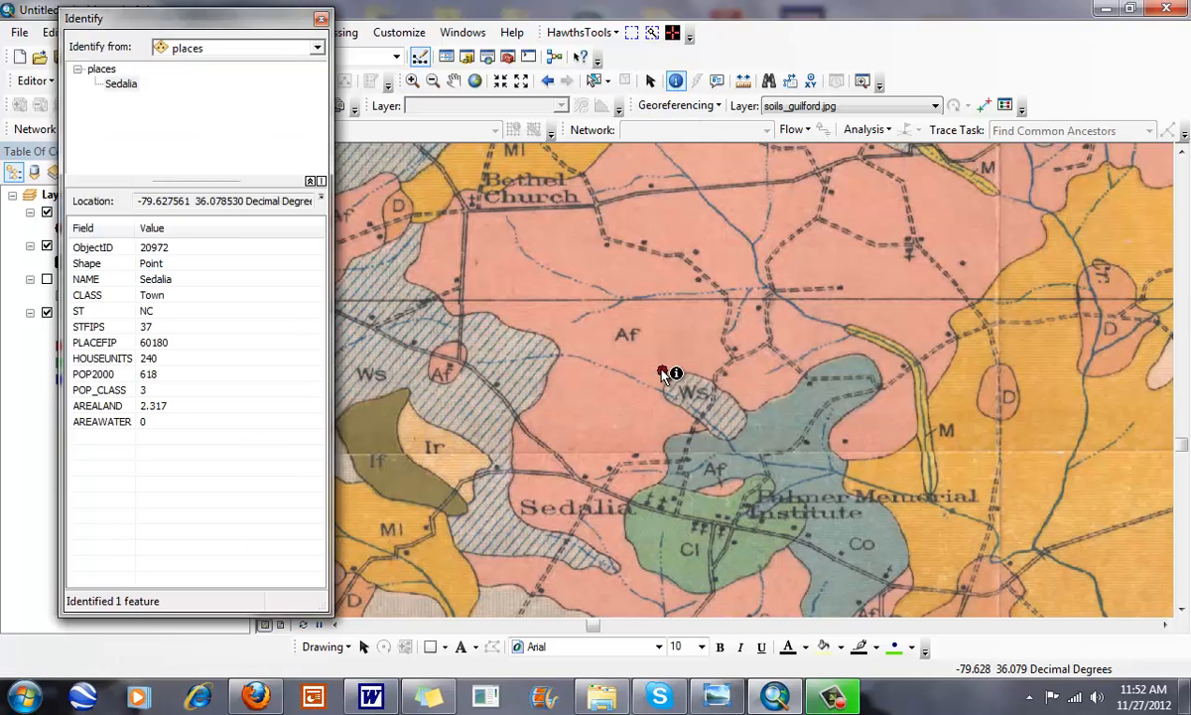
mouse_move(794, 631)
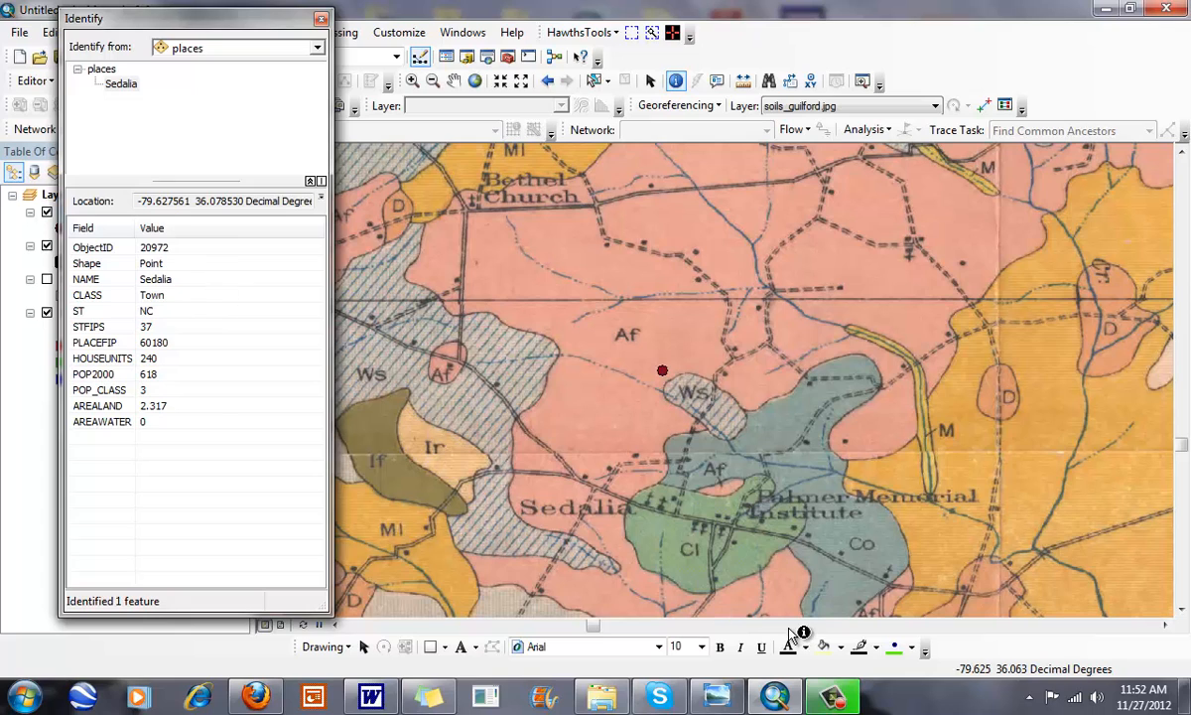
mouse_move(635, 516)
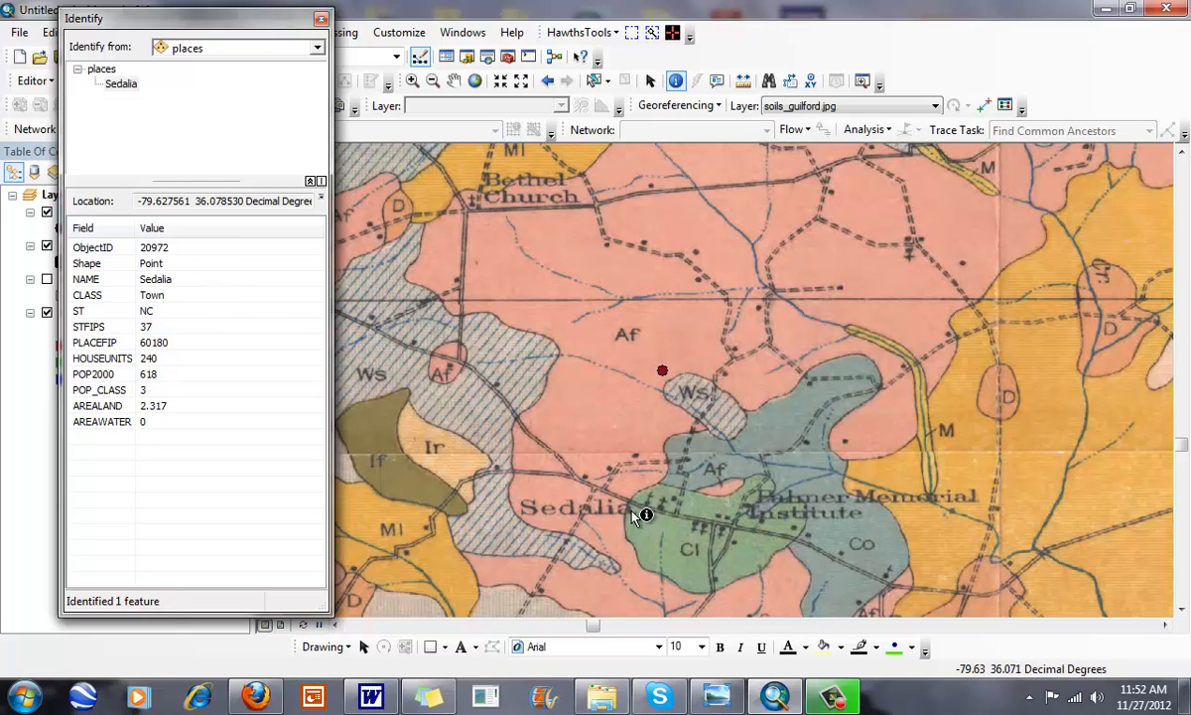
left_click(318, 32)
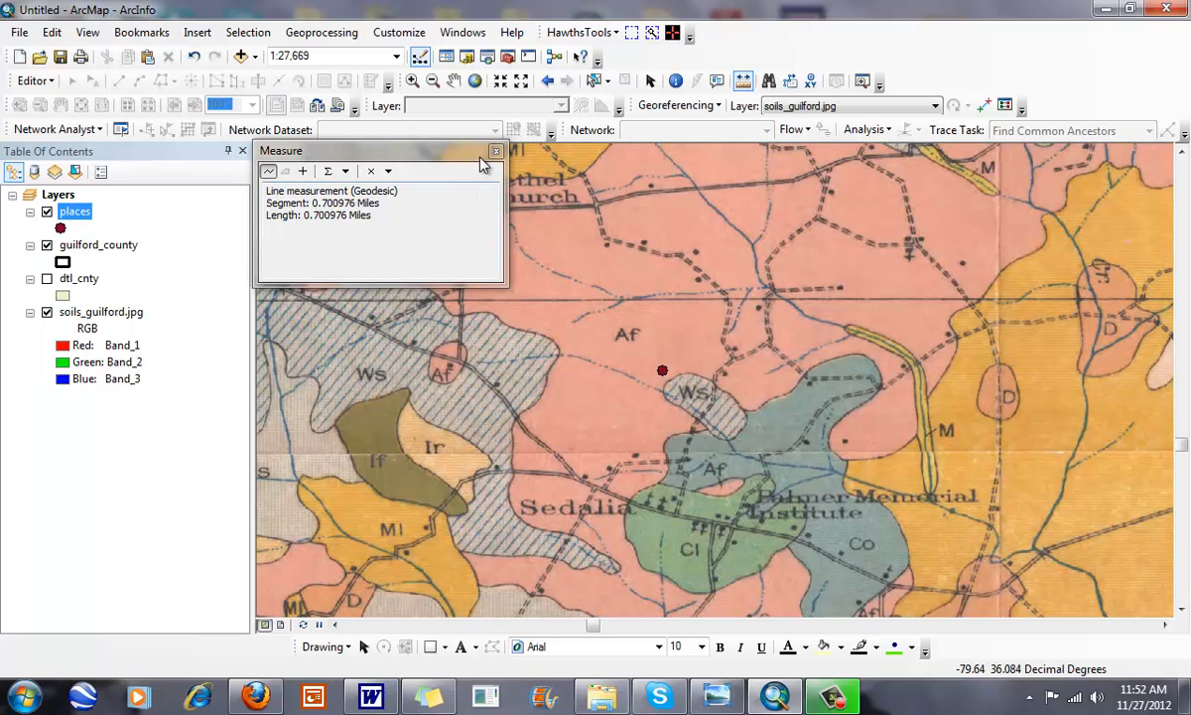
left_click(432, 80)
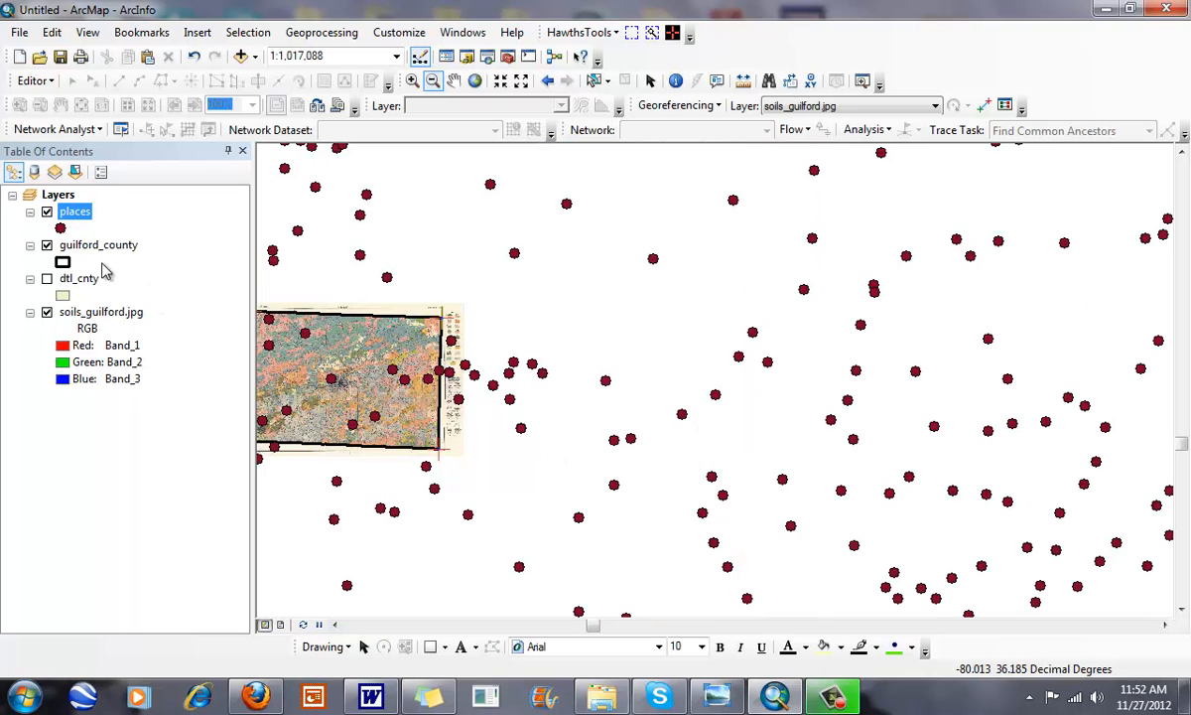
- Zoom to the guilford_county layer and open Data options for the soils_guilford.jpg layer
right_click(97, 245)
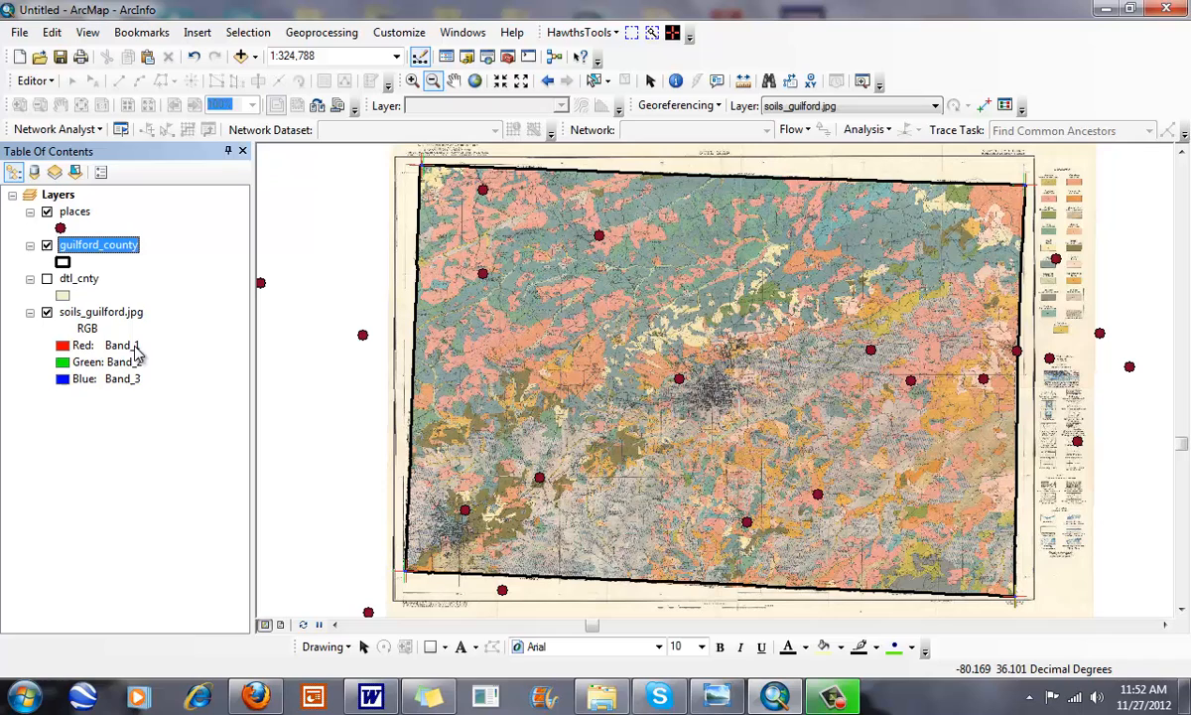
right_click(100, 312)
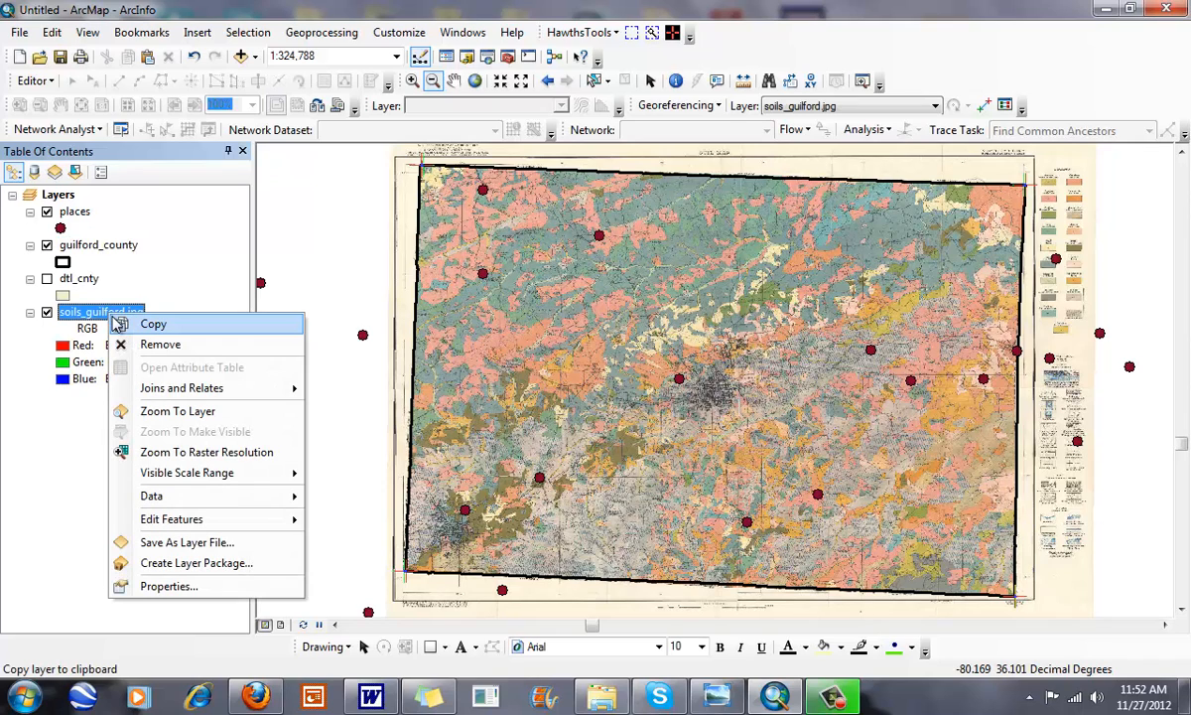
left_click(679, 105)
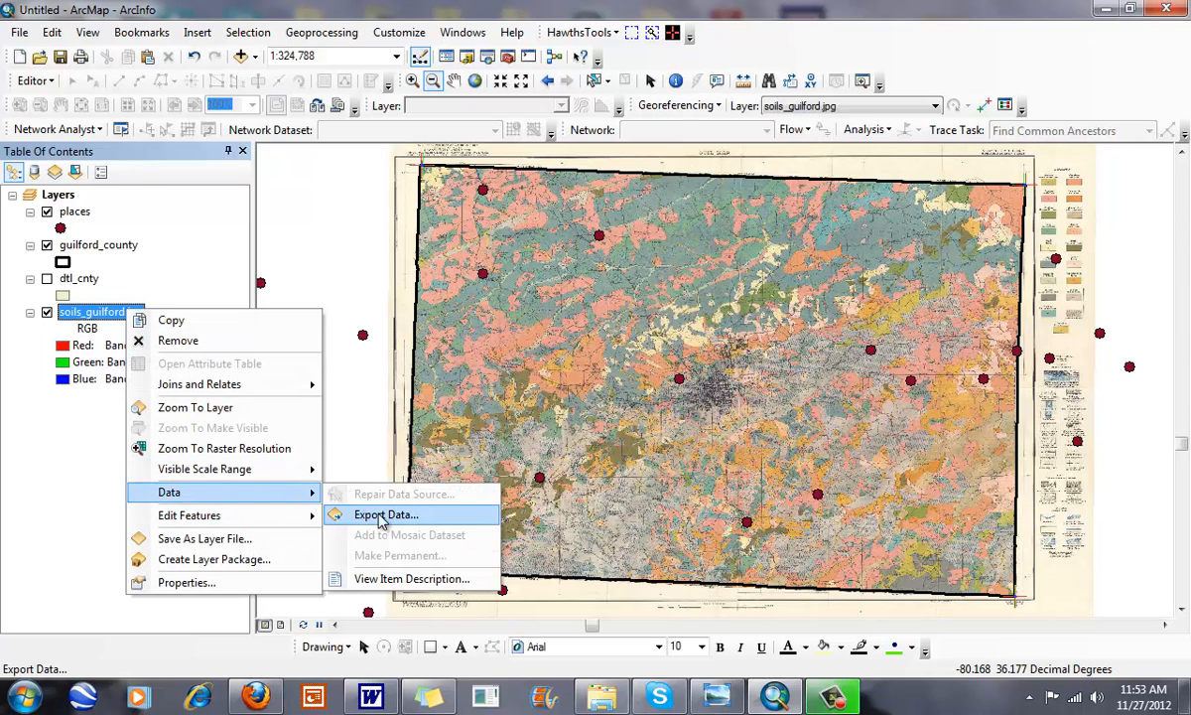
- Export the raster as soils_guilford1.tif in TIFF format to C:\Temp and save
left_click(385, 514)
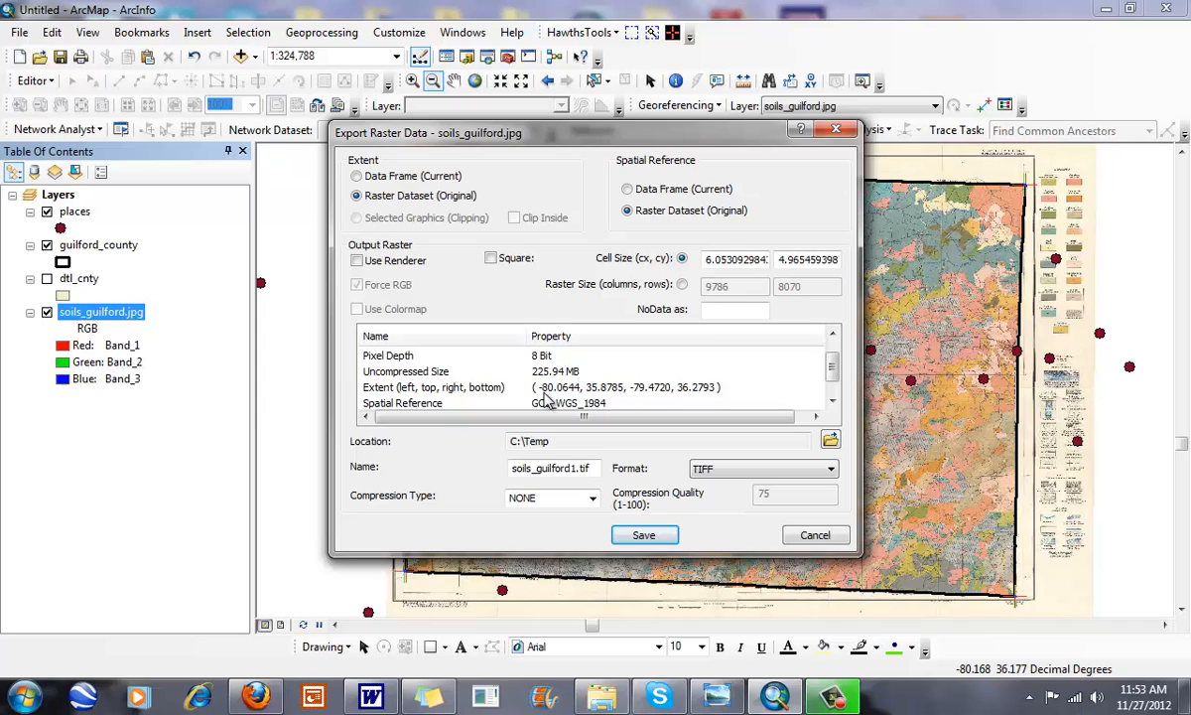
mouse_move(691, 401)
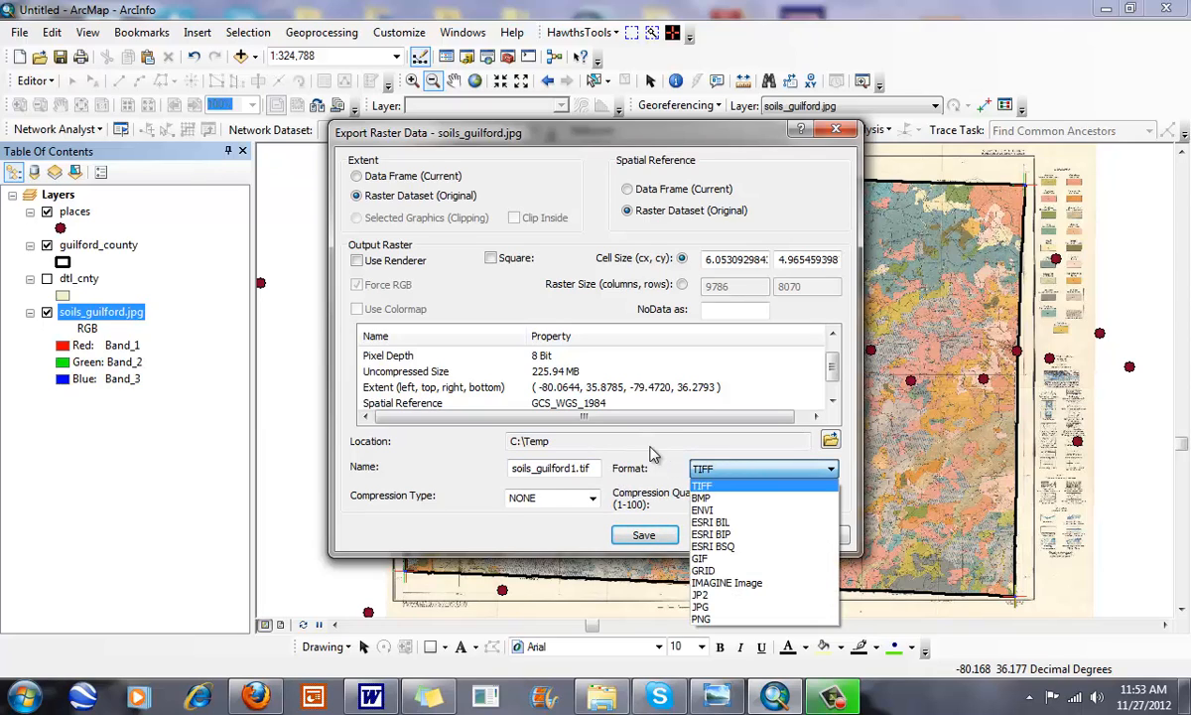
left_click(701, 485)
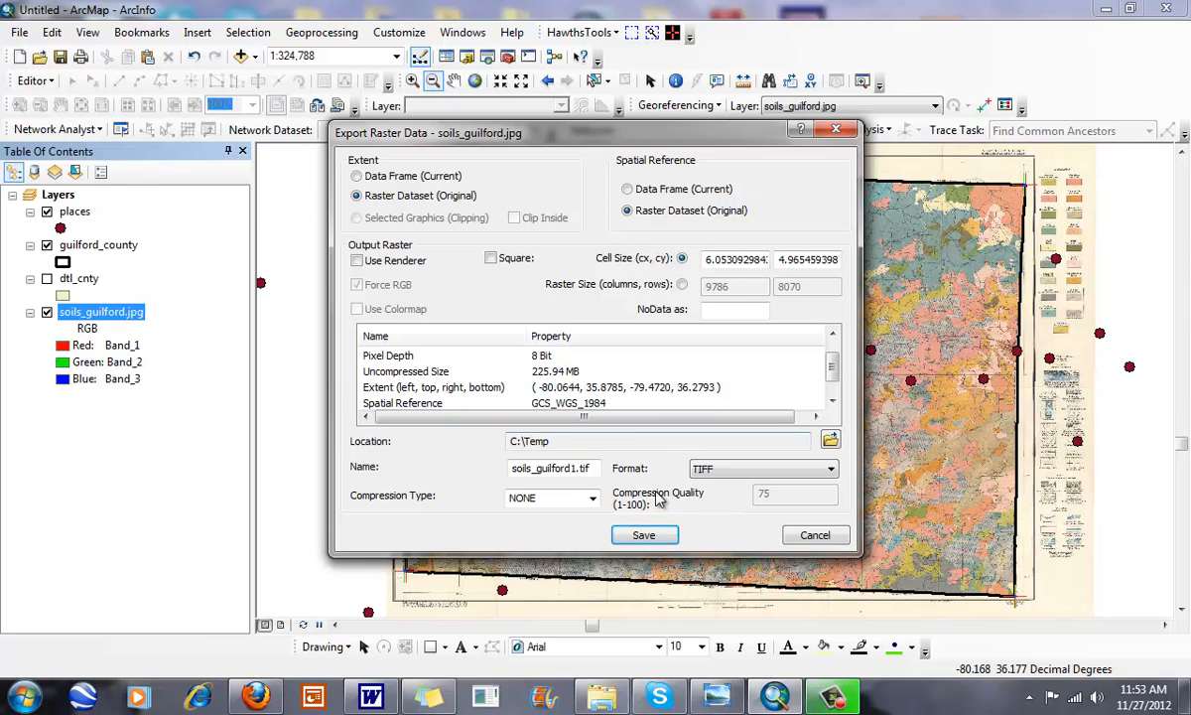
left_click(645, 536)
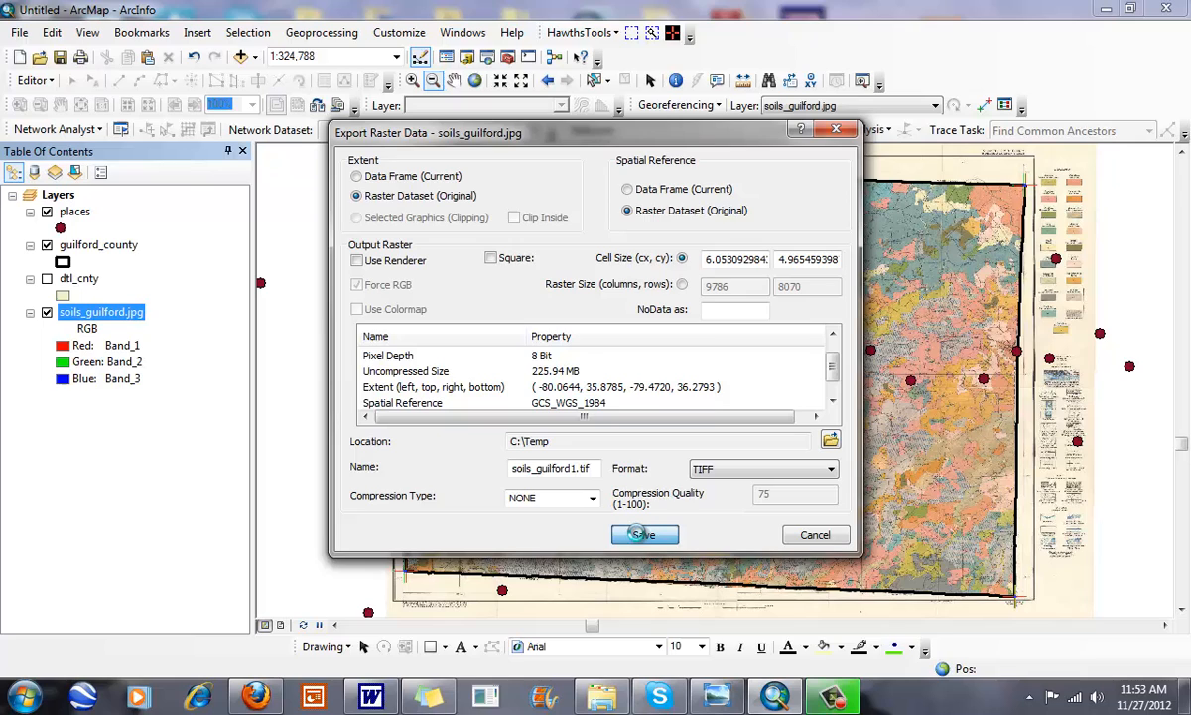
left_click(645, 534)
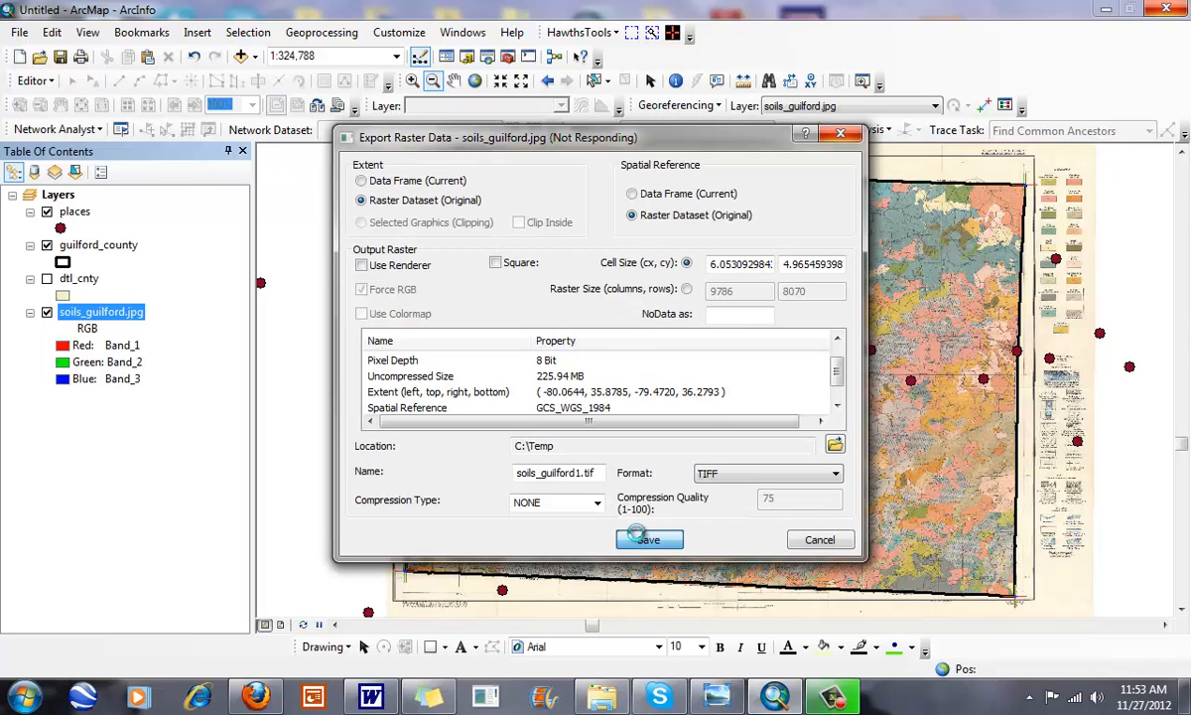